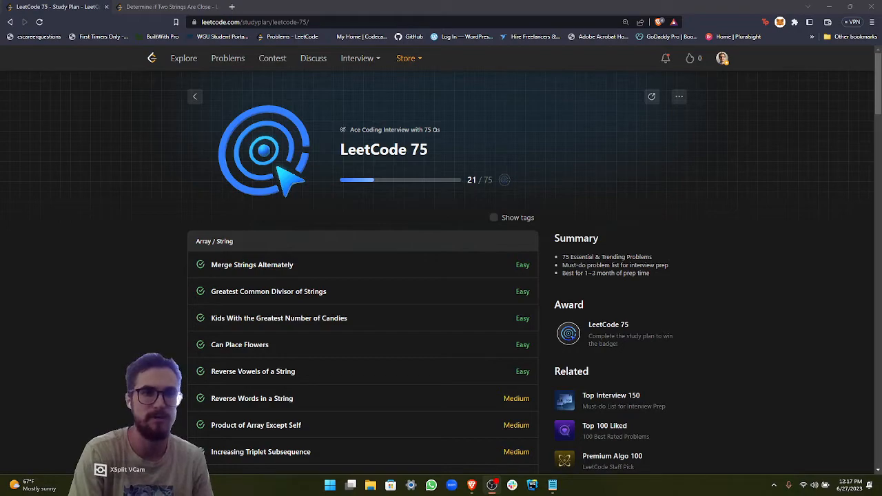
- Locate and open problem 1657, Determine If Two Strings Are Close, from the study plan
scroll(down, 3)
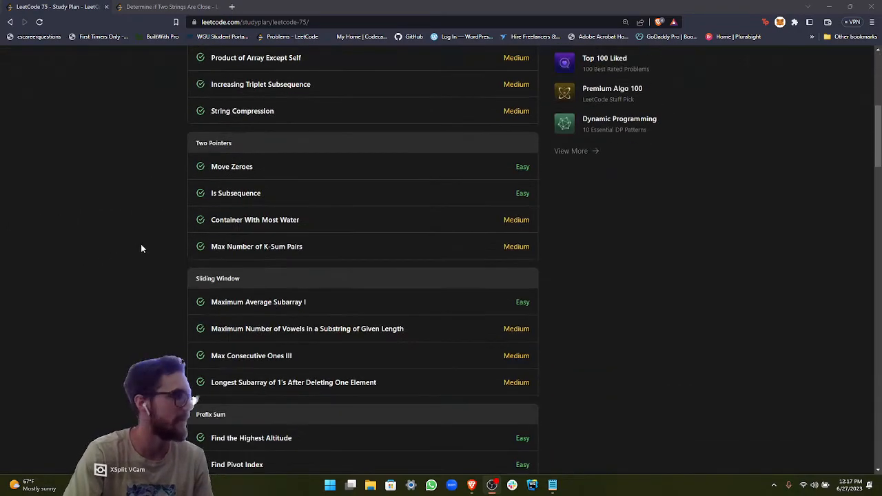
scroll(down, 3)
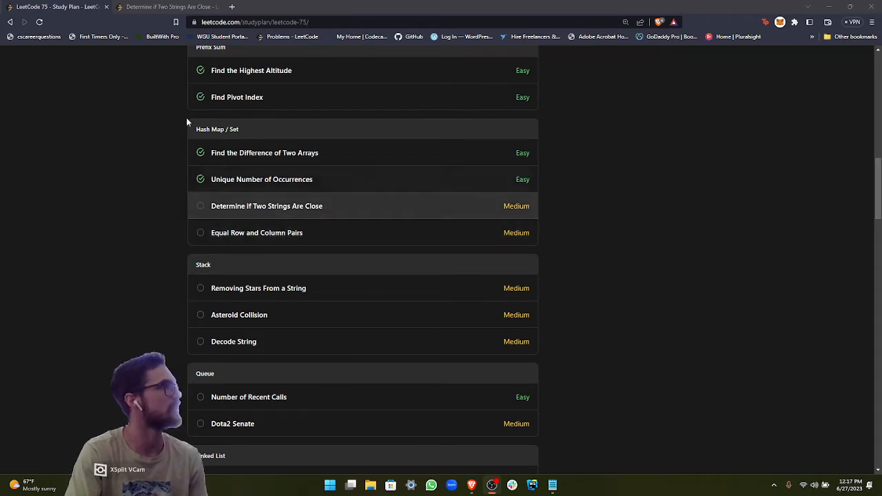
click(268, 205)
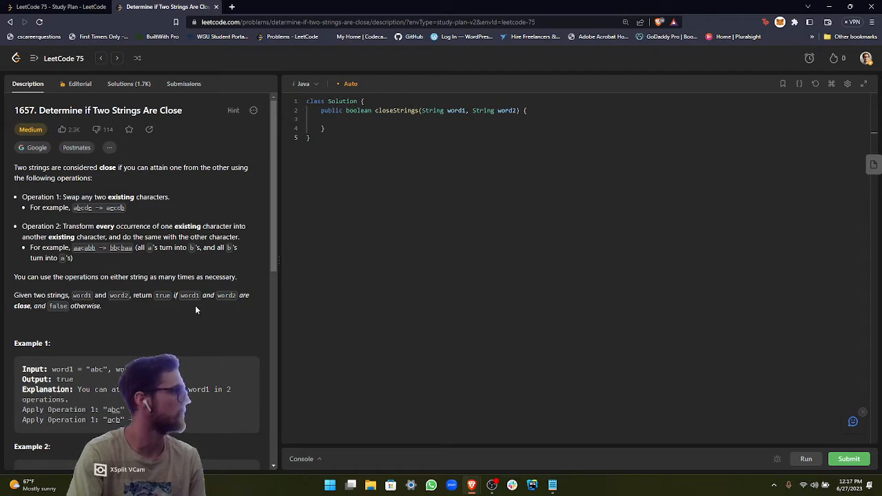
mouse_move(75, 217)
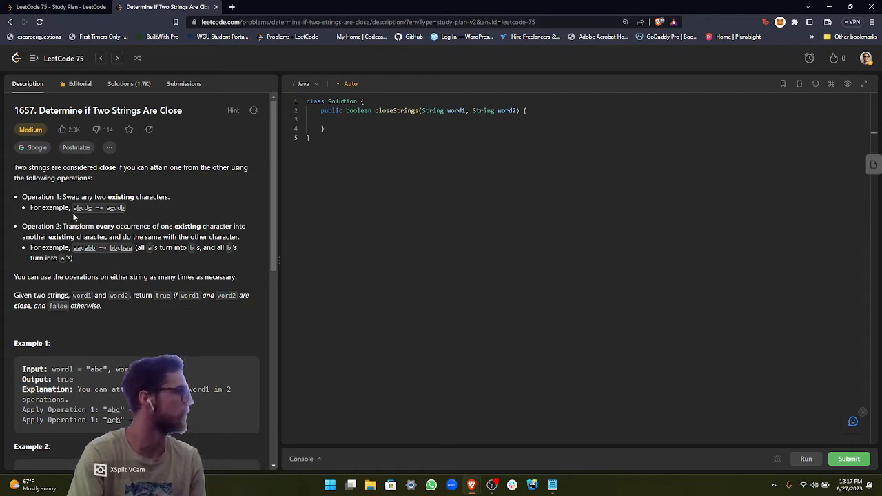
mouse_move(116, 221)
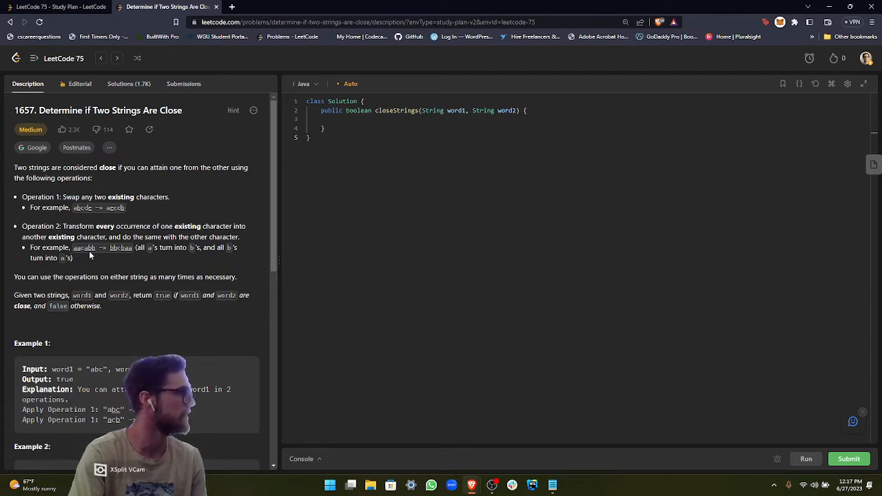
mouse_move(139, 258)
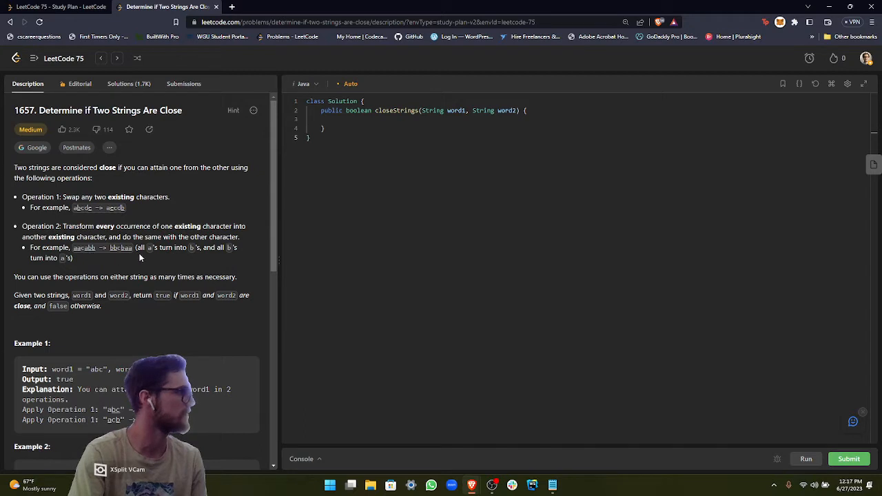
mouse_move(179, 248)
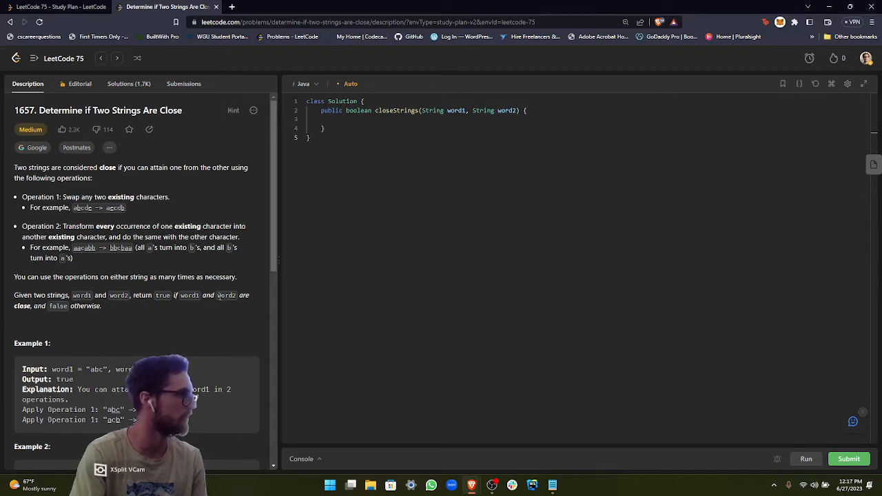
- Read through the description, examples and constraints, then return to the top
scroll(down, 3)
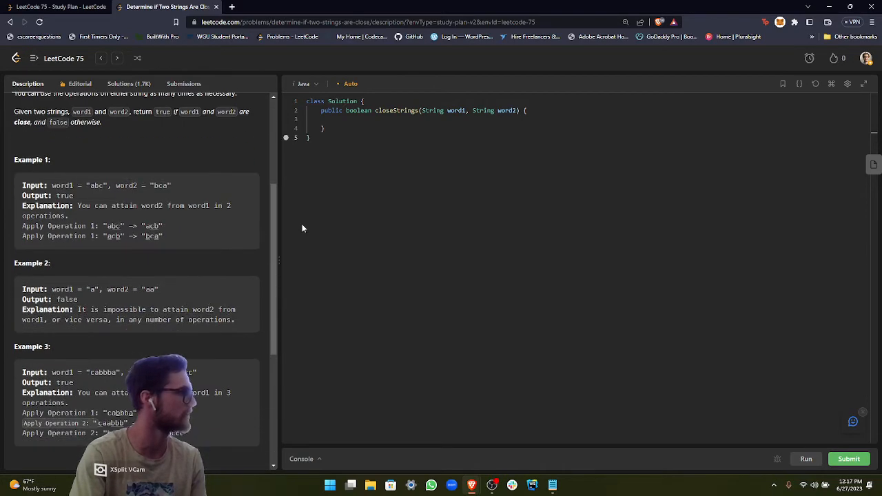
mouse_move(89, 185)
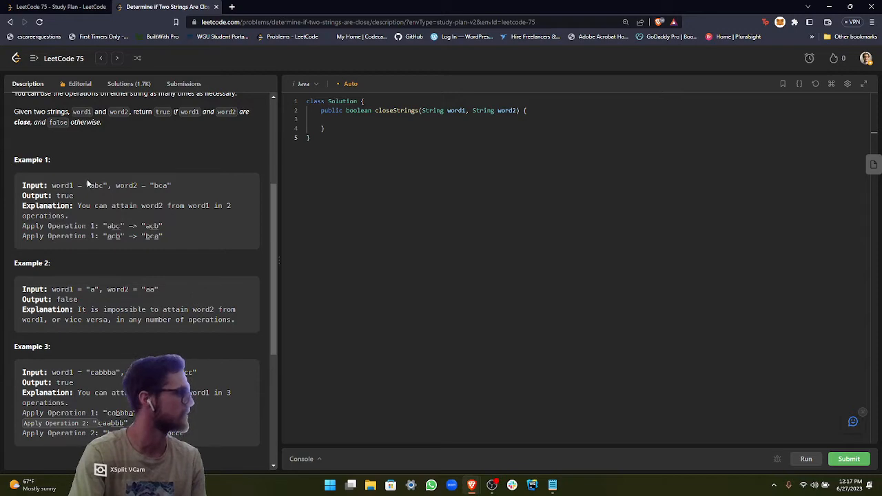
scroll(down, 3)
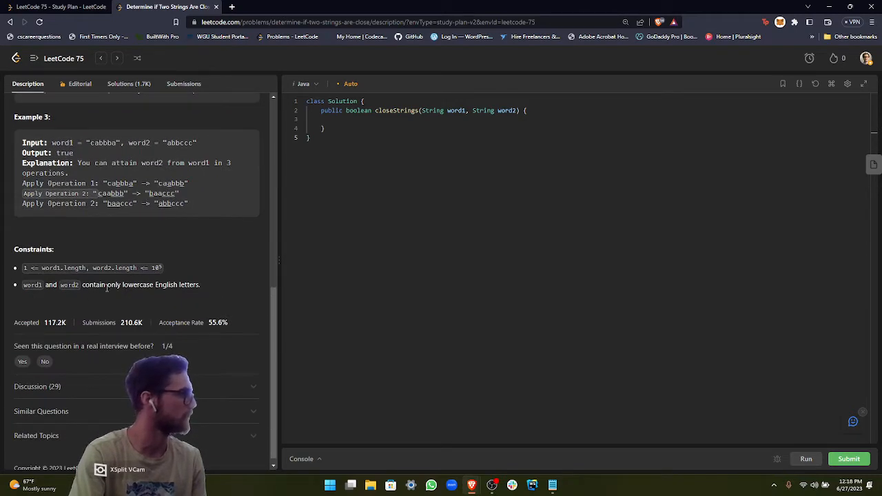
mouse_move(39, 312)
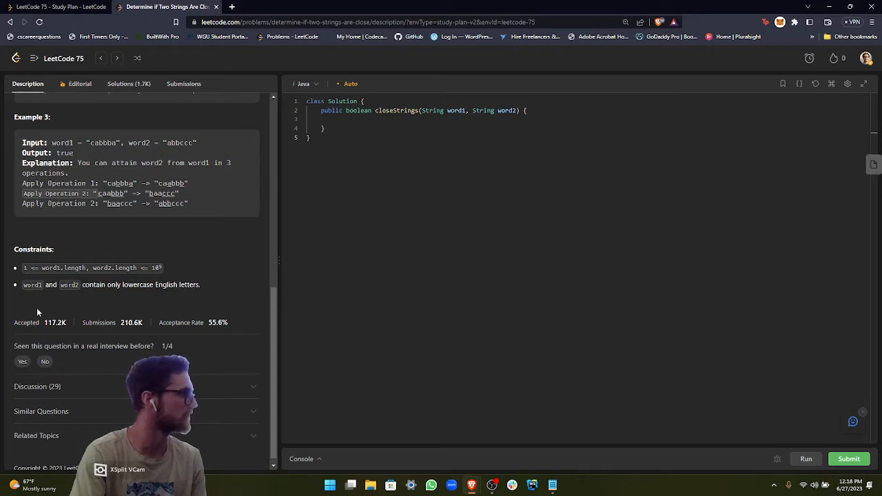
mouse_move(25, 270)
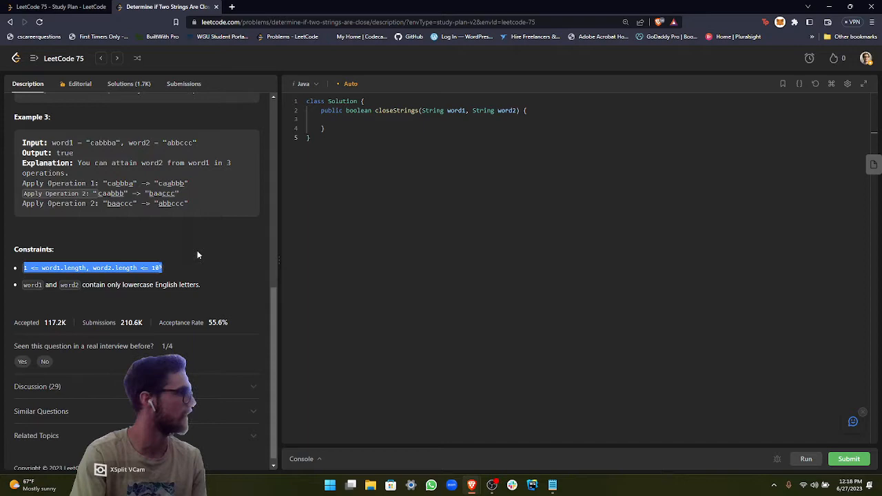
scroll(up, 3)
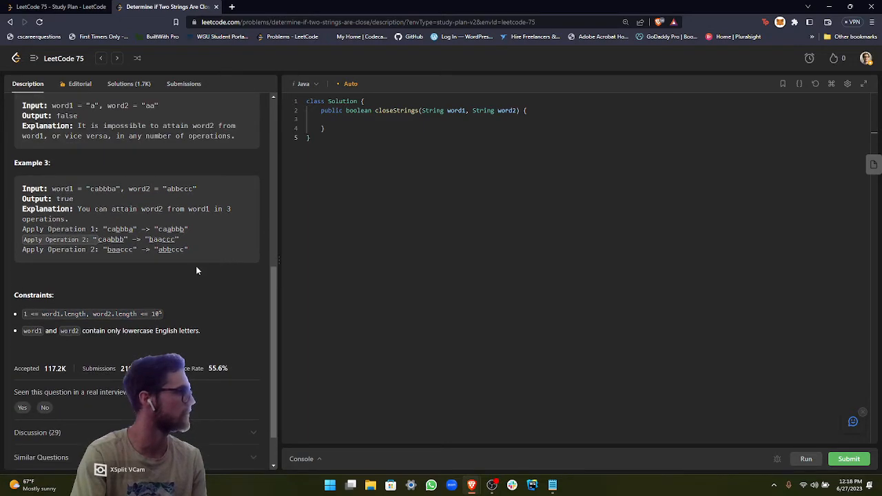
scroll(up, 3)
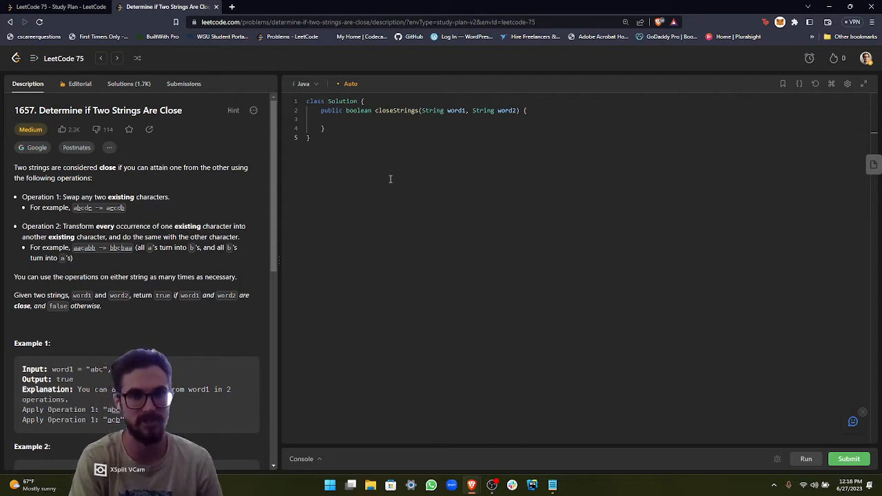
mouse_move(400, 208)
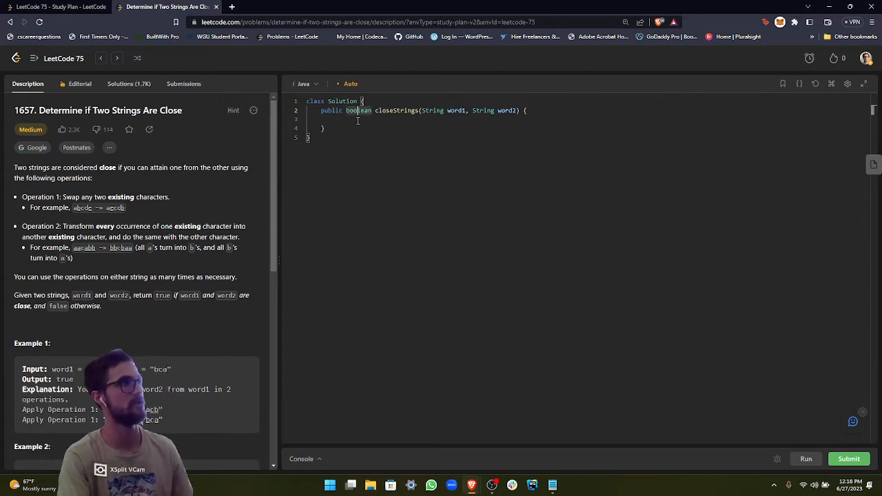
- Write if (word1.length() != word2.length()) return false; at the start of closeStrings
text(if ())
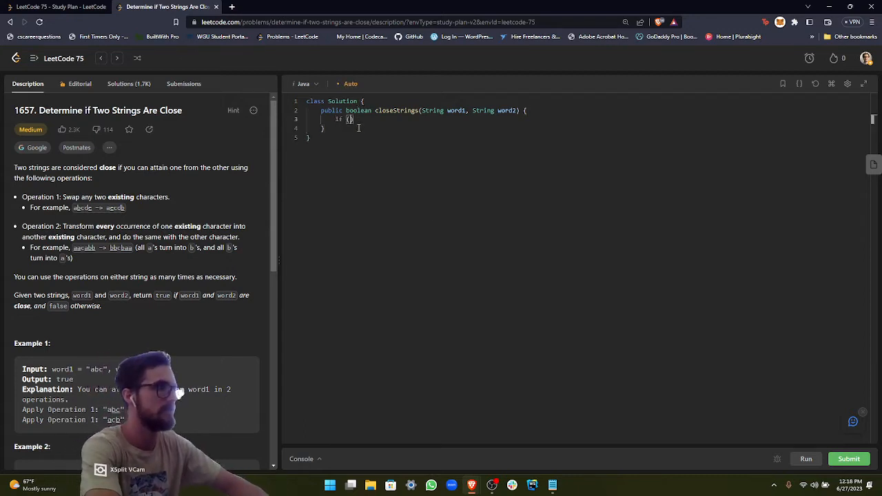
text(word1.length()
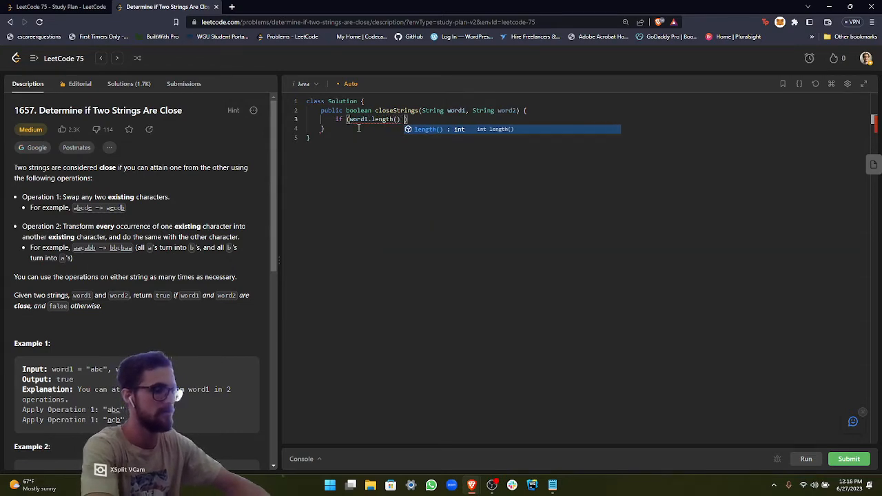
text(!= word2)
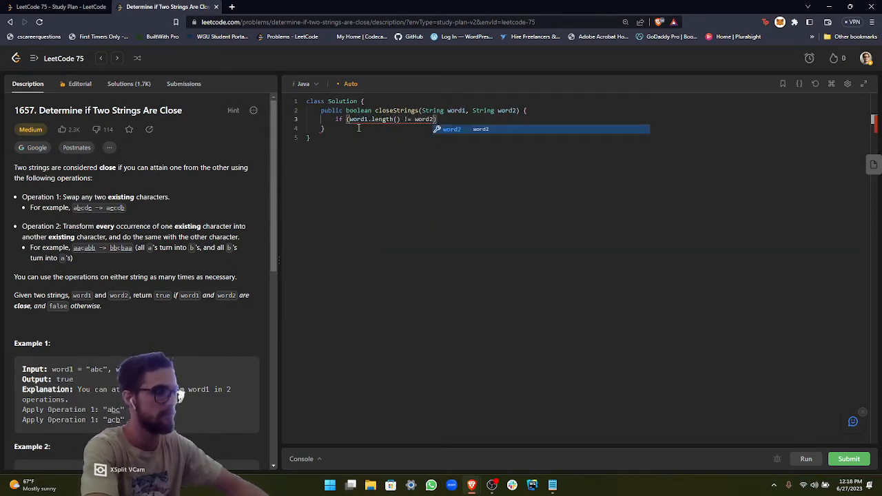
text(.length())
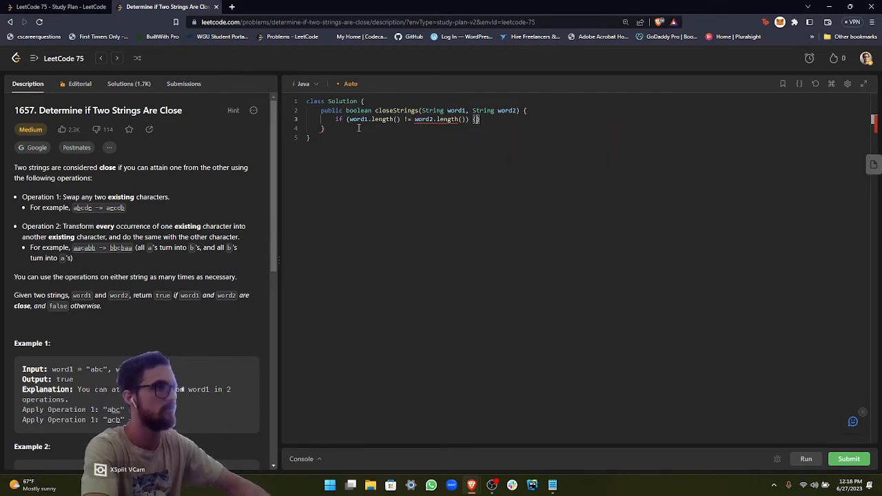
text(return falsesd;)
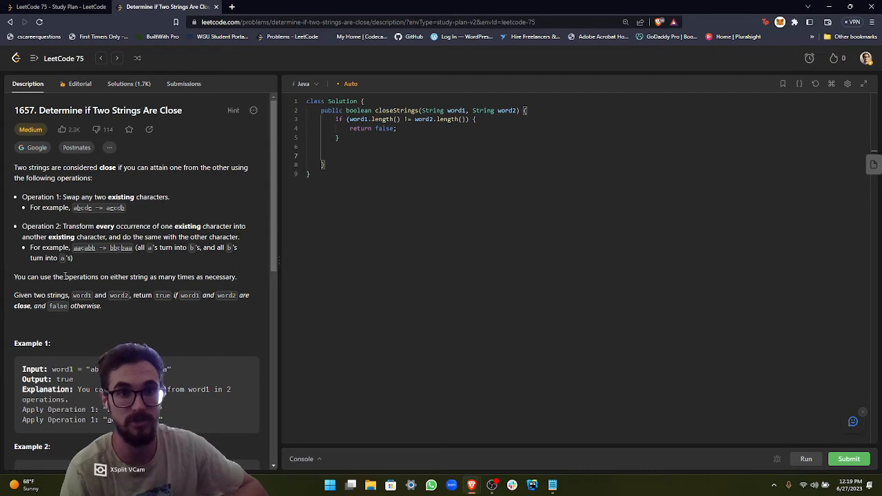
mouse_move(3, 240)
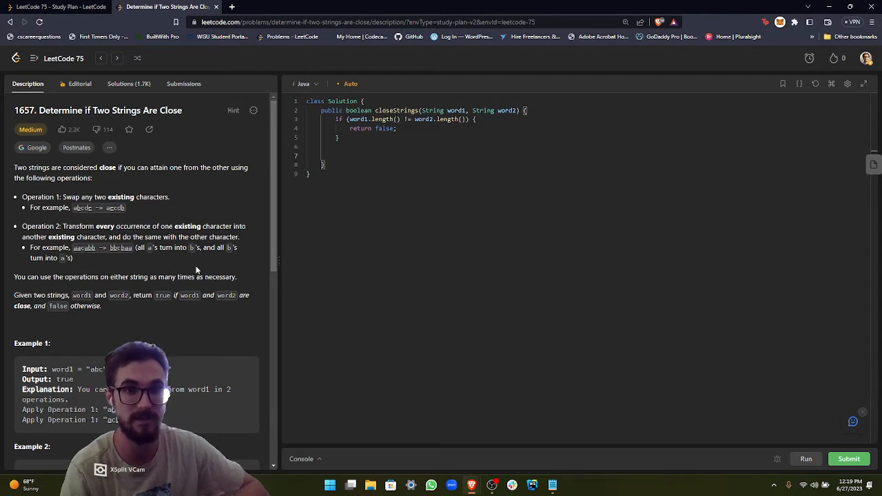
mouse_move(253, 276)
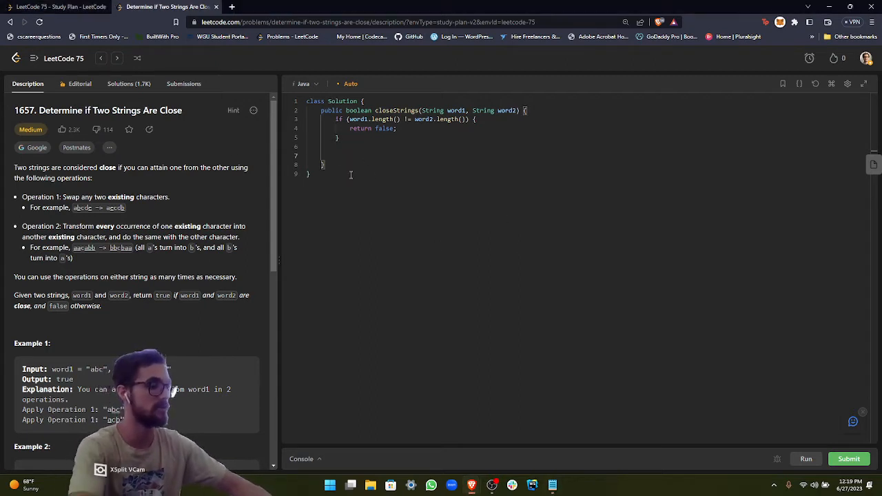
- Declare Map<Character, Integer> word1Map and word2Map as new HashMap<>() below the length check
text(Map<)
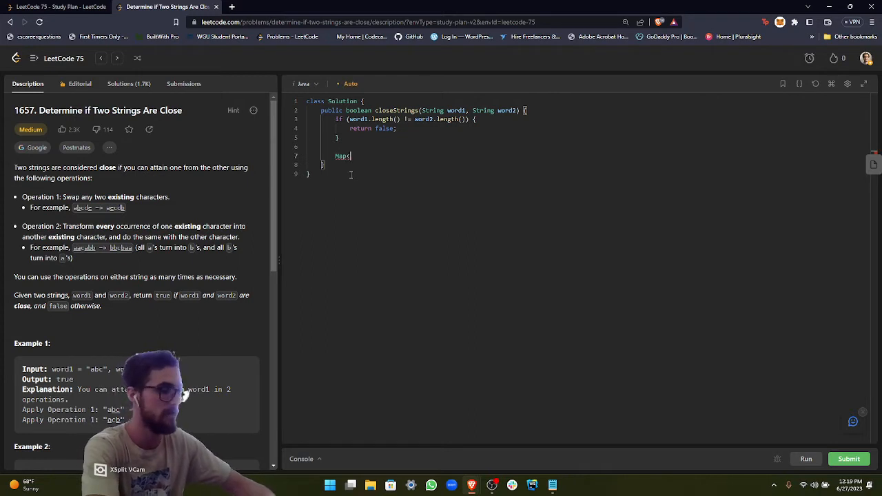
text(Character)
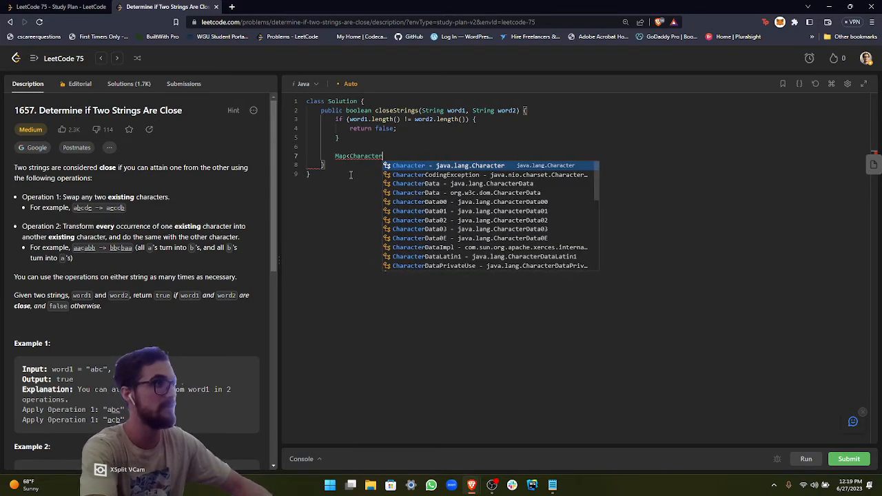
text(, Int)
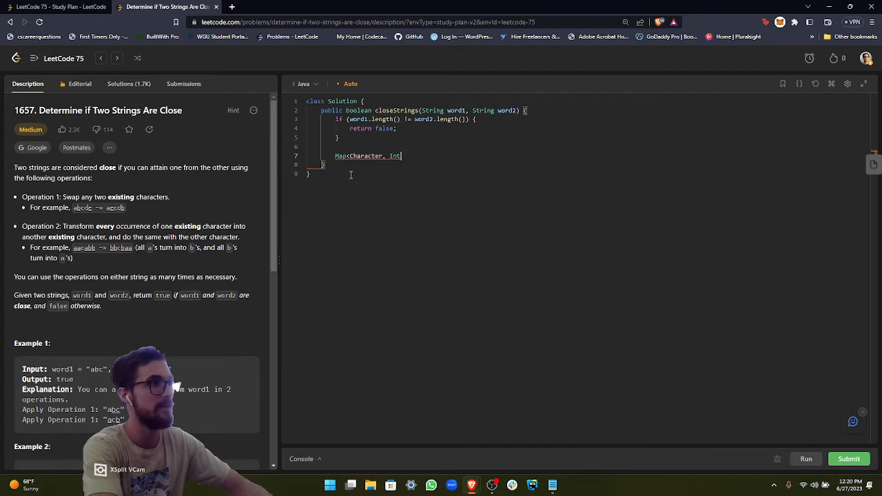
text(eger>)
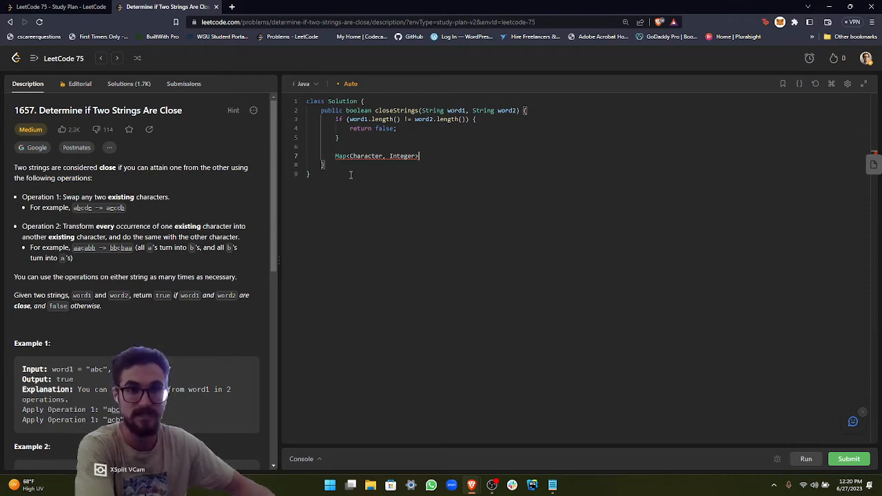
text(word1Map)
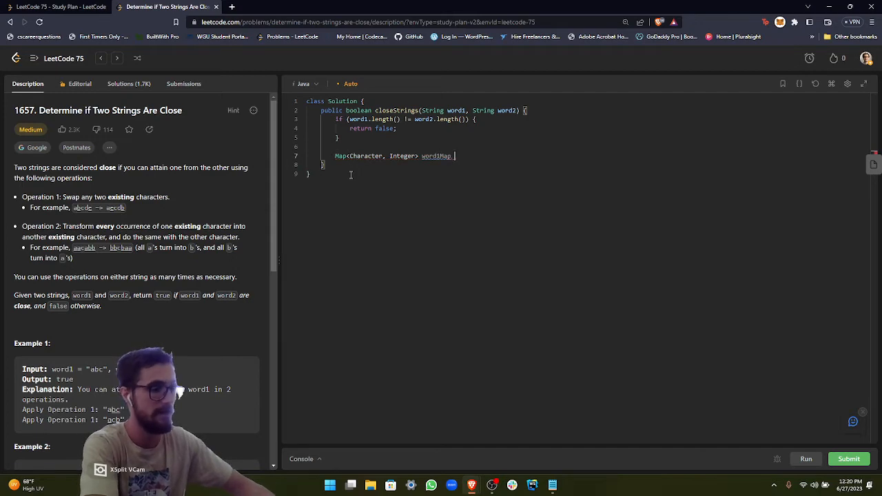
text(= new HashMap<>();)
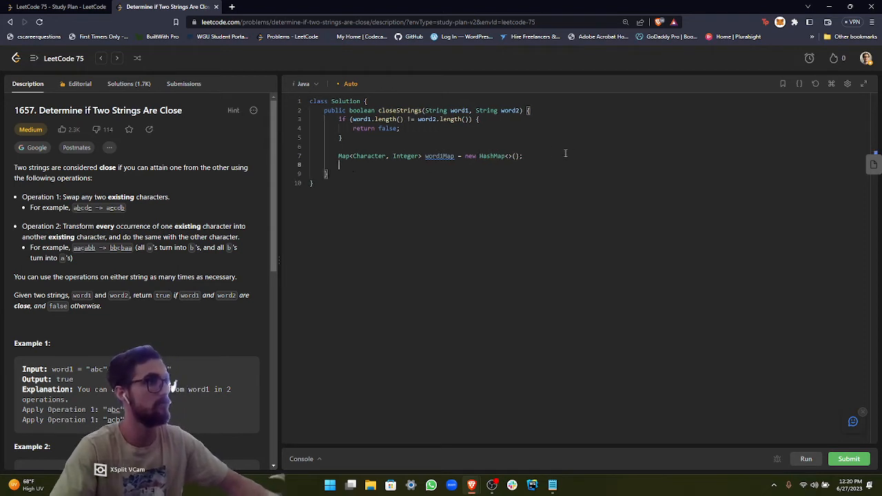
text(Map<Character, Integer> word1Map = new HashMap<>();)
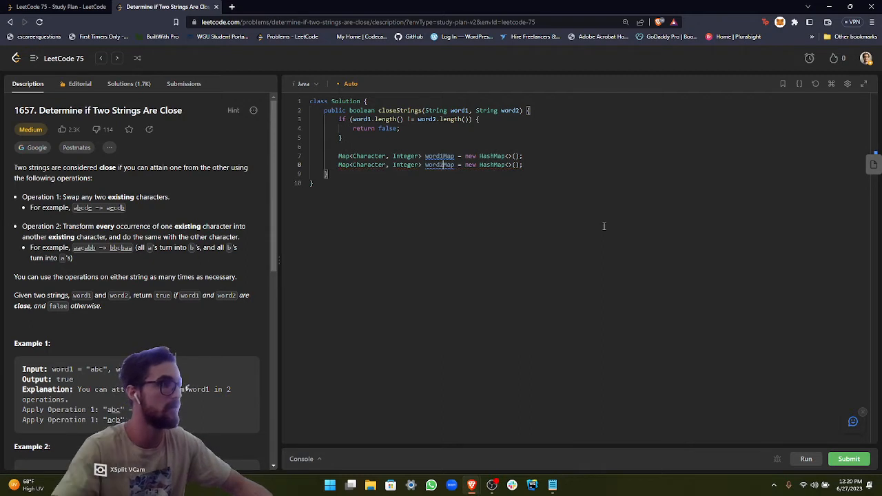
key(enter)
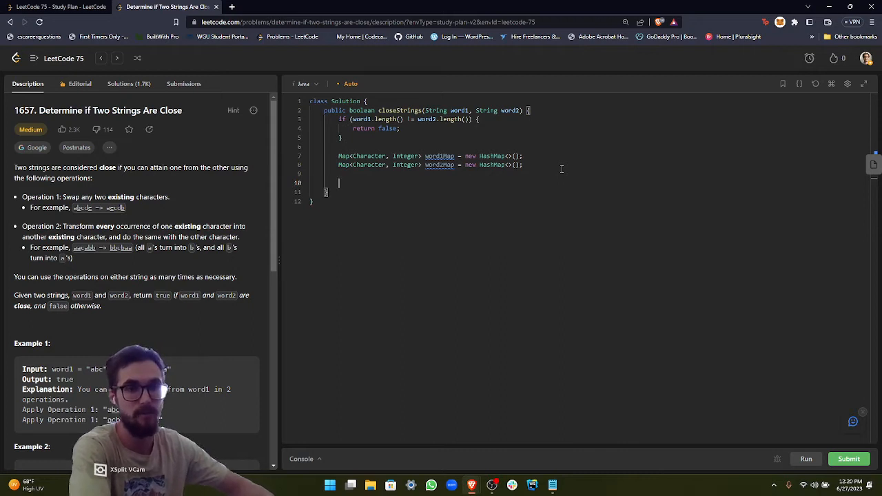
- Write the loop header for (char c : word1.toCharArray())
text(for)
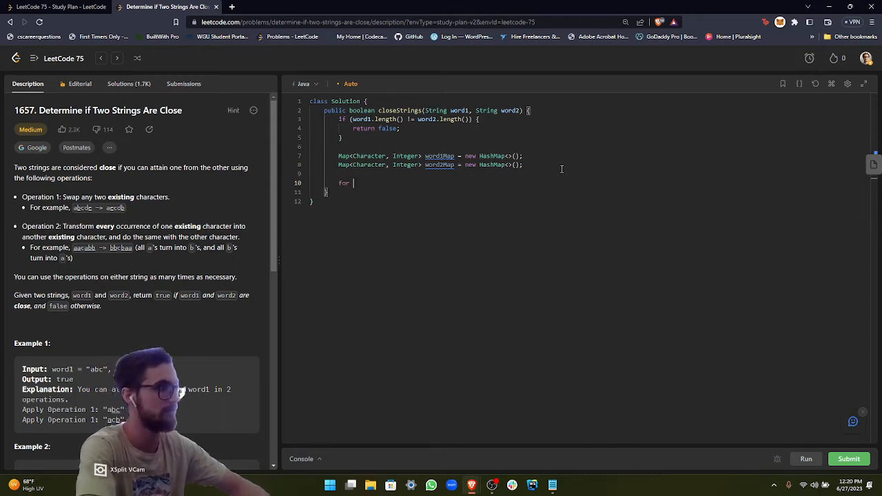
text(())
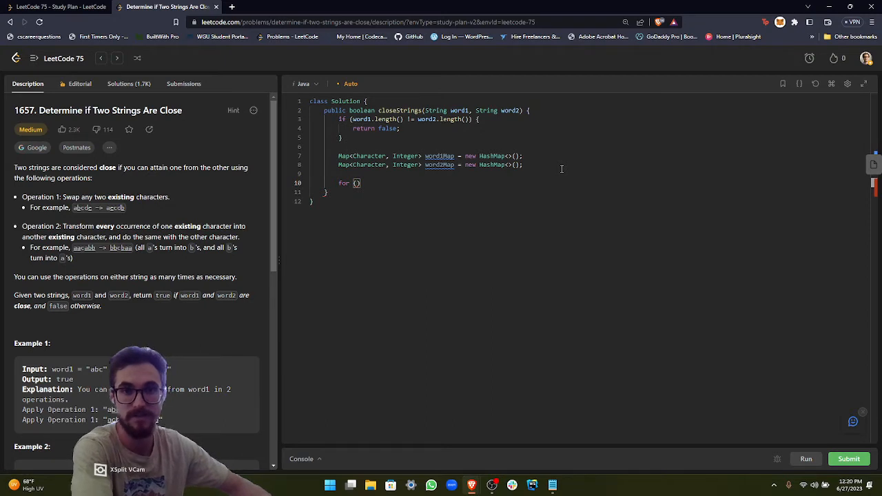
text(c)
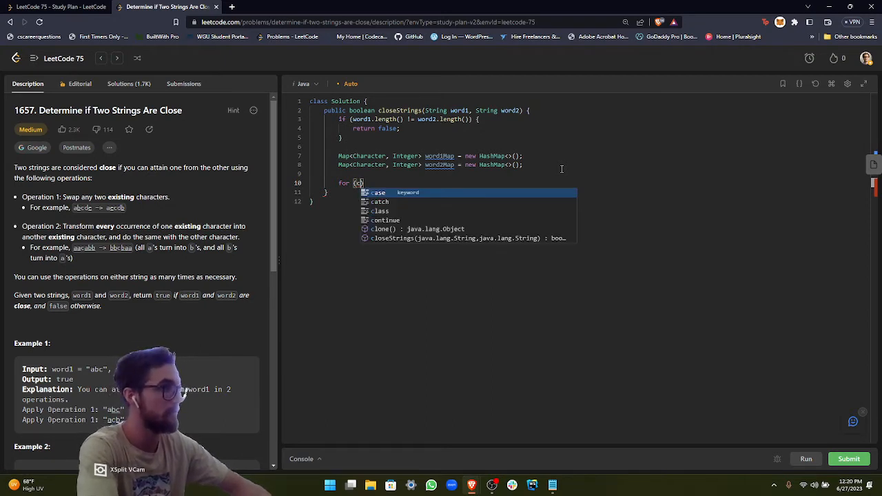
text(har c)
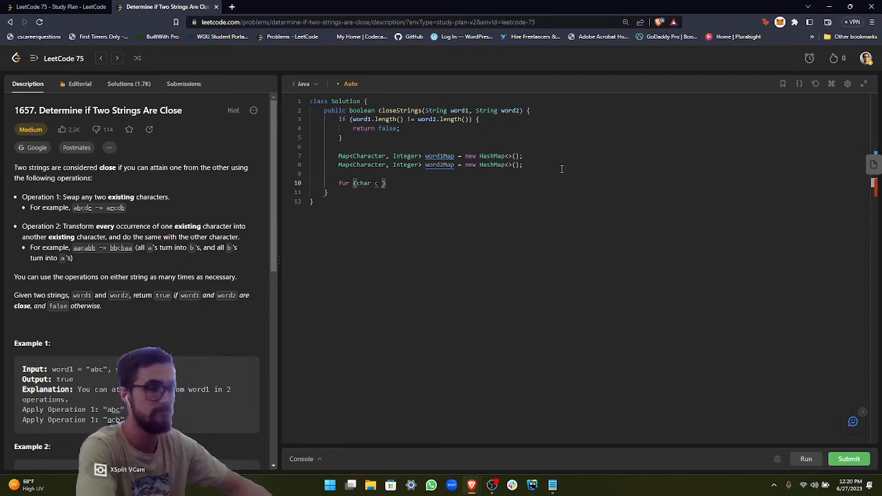
text(word1.toCharArray()
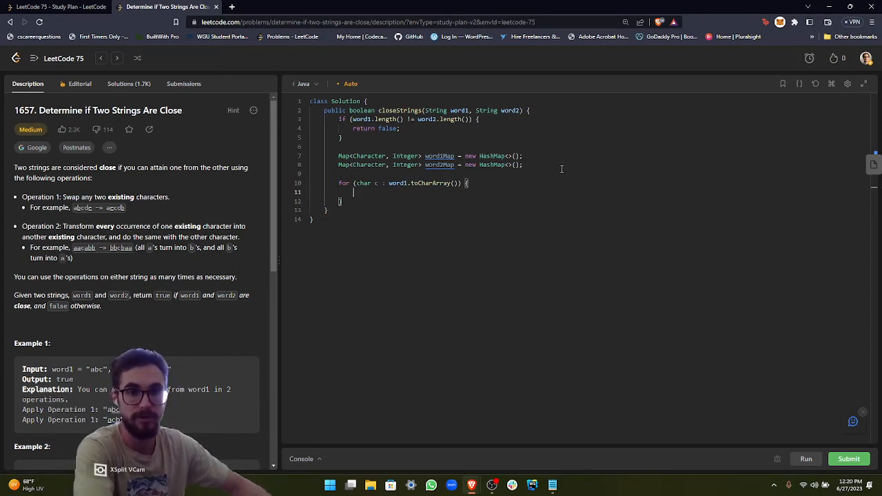
- Fill the loop body with word1Map.put(c, word1Map.getOrDefault(c, 0) + 1)
text(word)
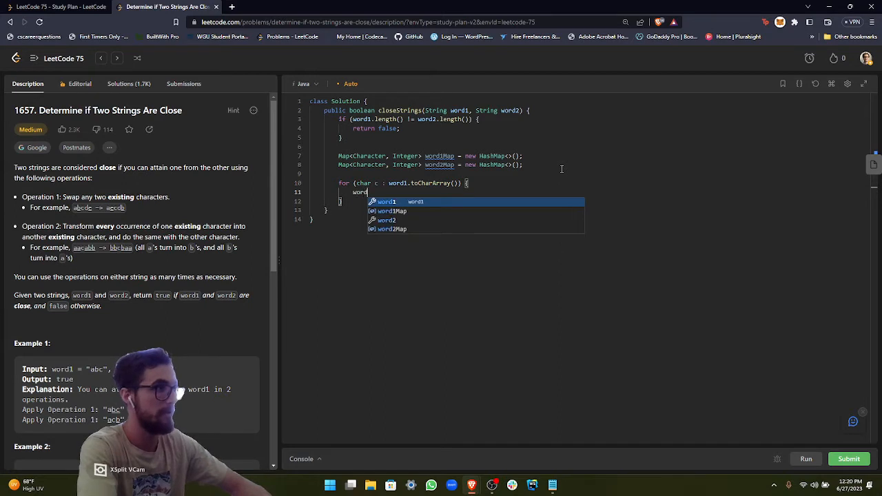
text(.)
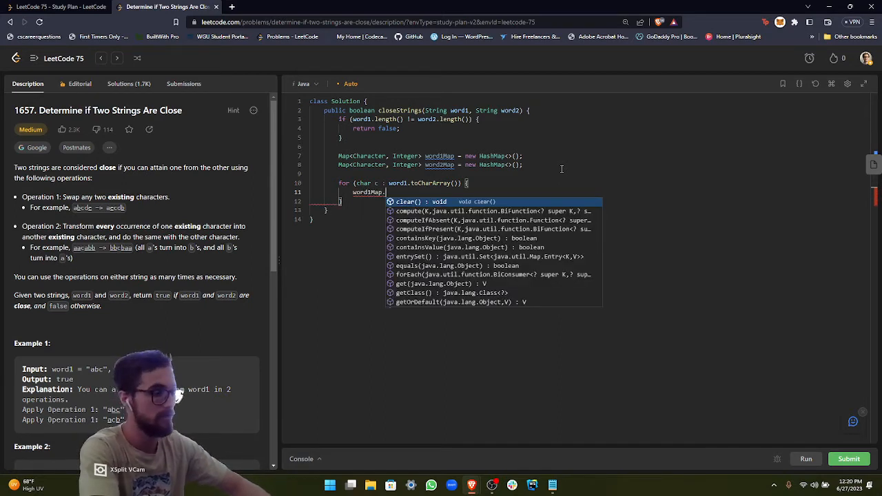
text(put(c,)
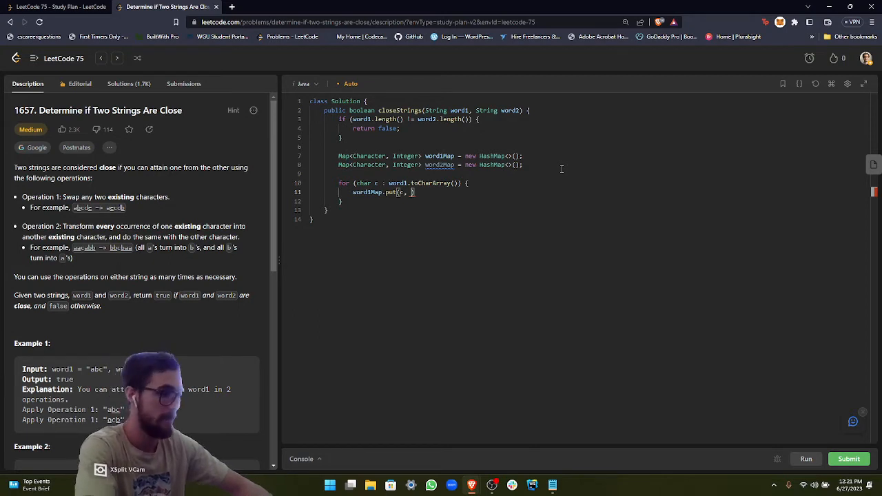
text(word1)
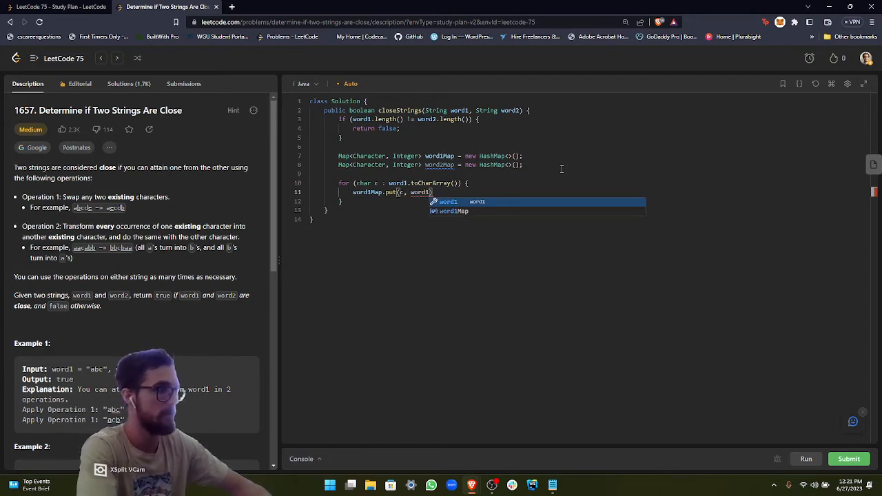
text(.)
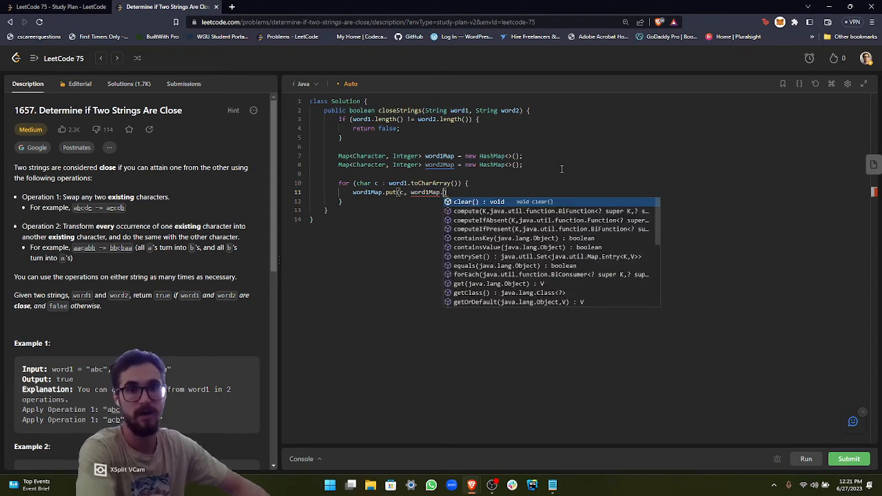
text(getOrDefault()
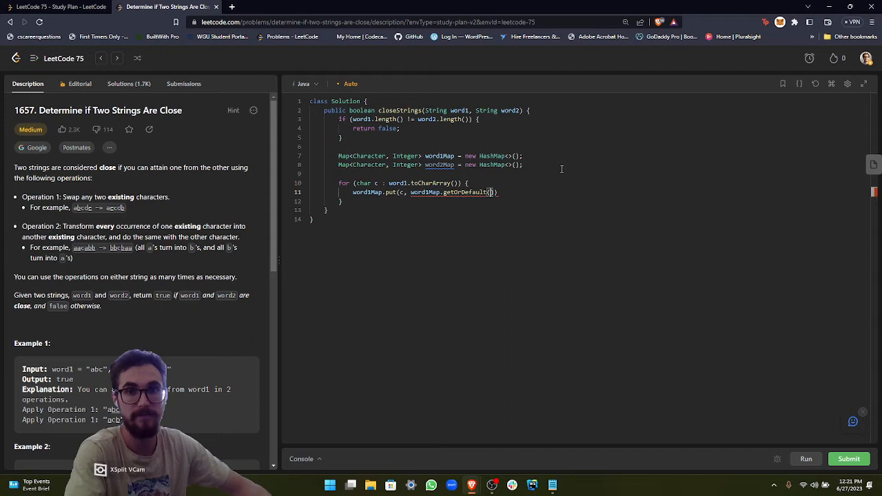
text(, 0)
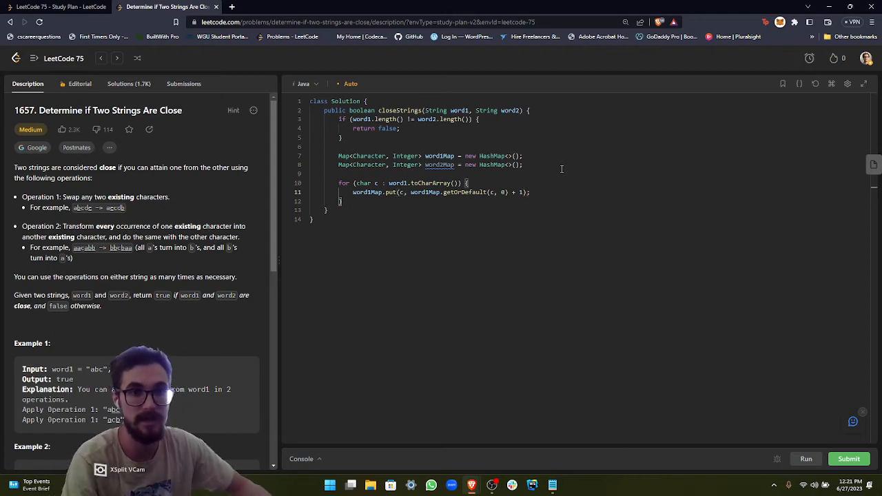
mouse_move(460, 196)
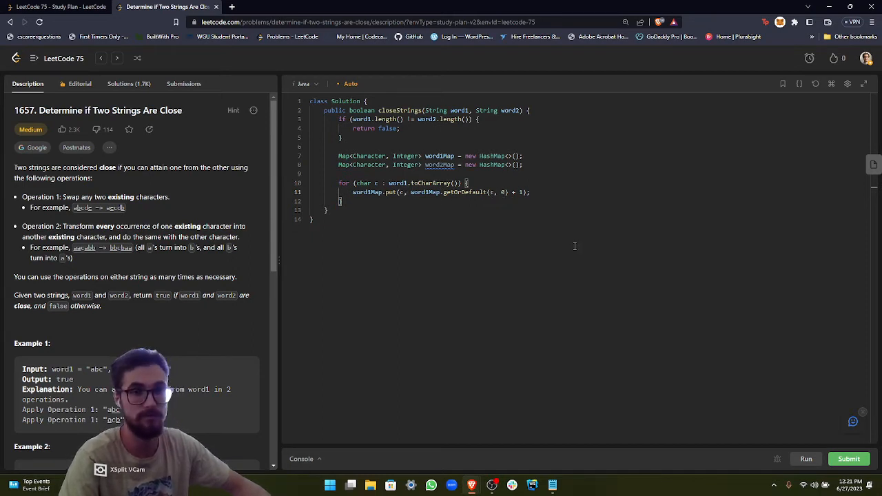
mouse_move(524, 221)
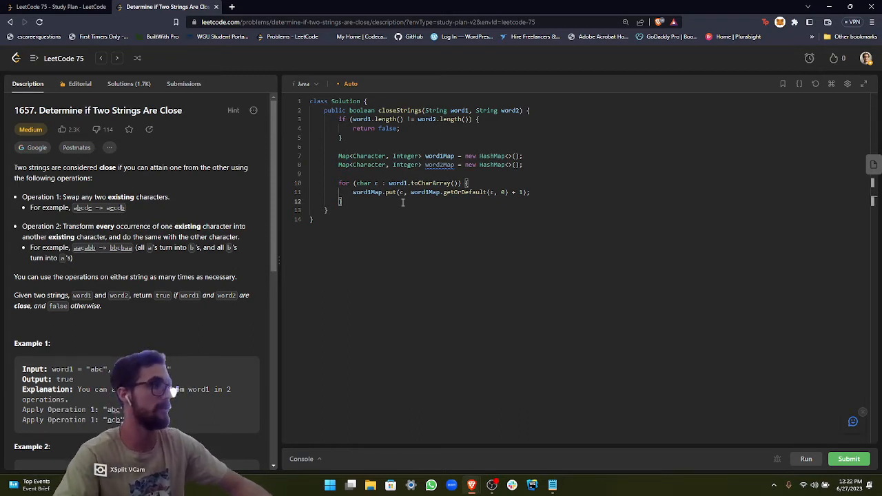
- Duplicate the counting loop for word2 into word2Map and leave blank lines after it
drag(339, 182, 342, 201)
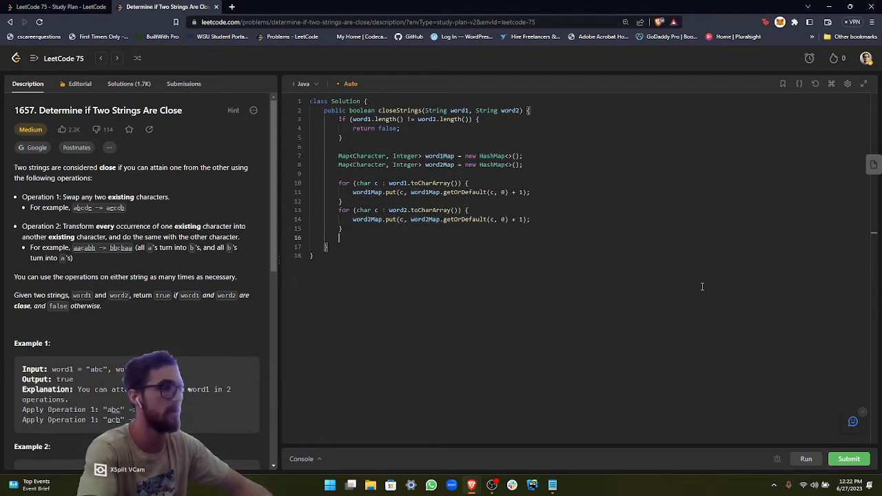
key(Enter)
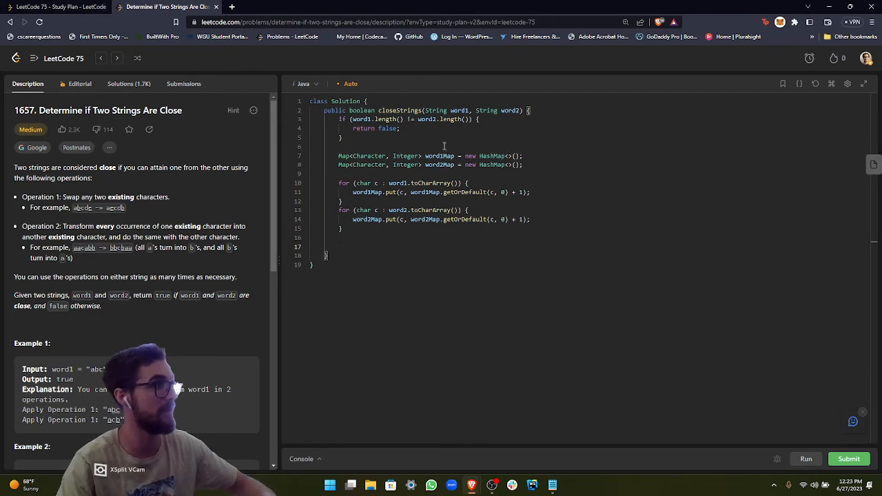
mouse_move(577, 310)
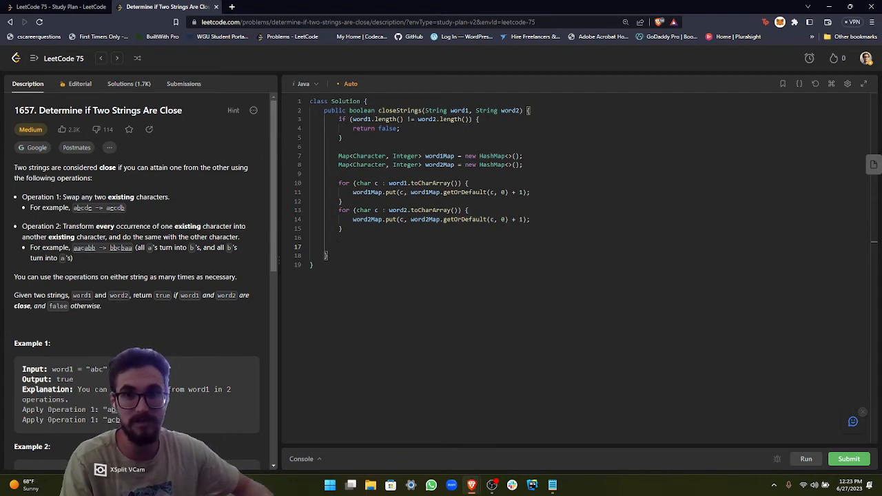
mouse_move(827, 325)
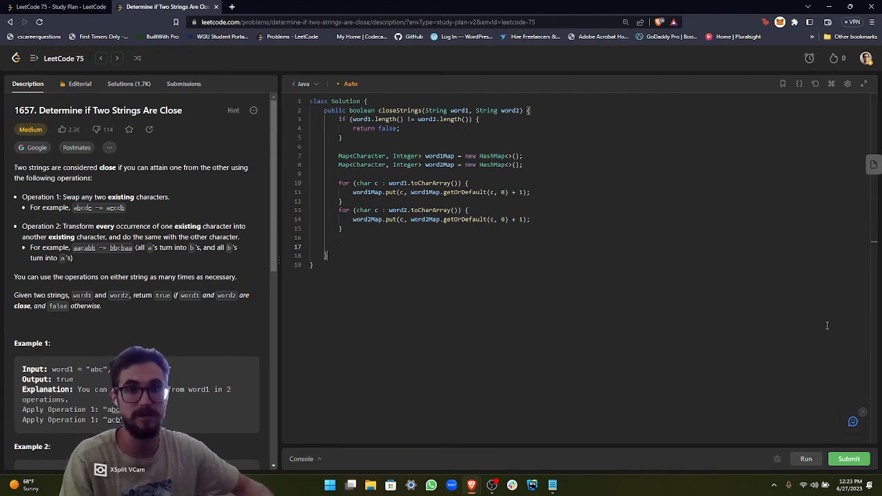
mouse_move(584, 296)
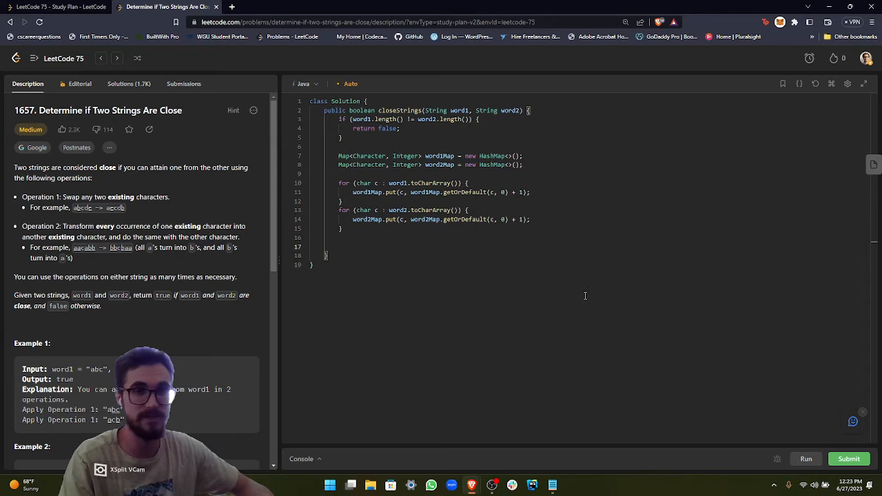
mouse_move(425, 272)
text(if ()
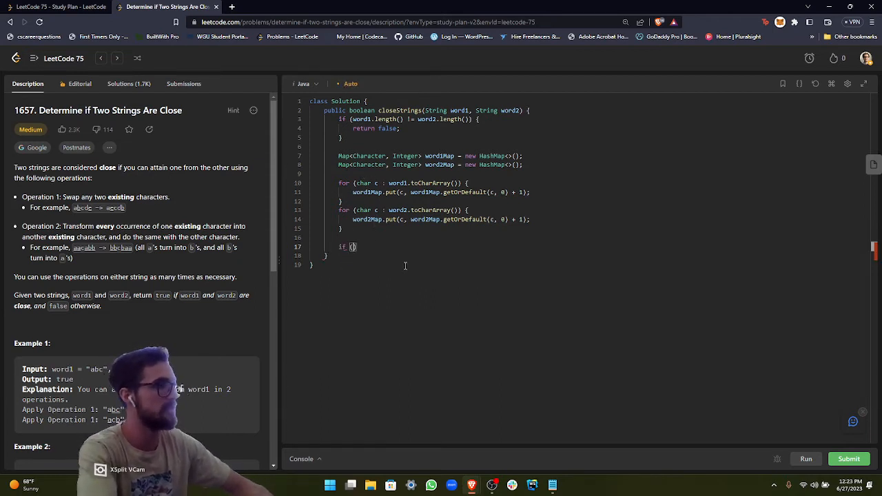
- Add if (!word1Map.keySet().equals(word2Map.keySet())) return false; below the loops
text(!w)
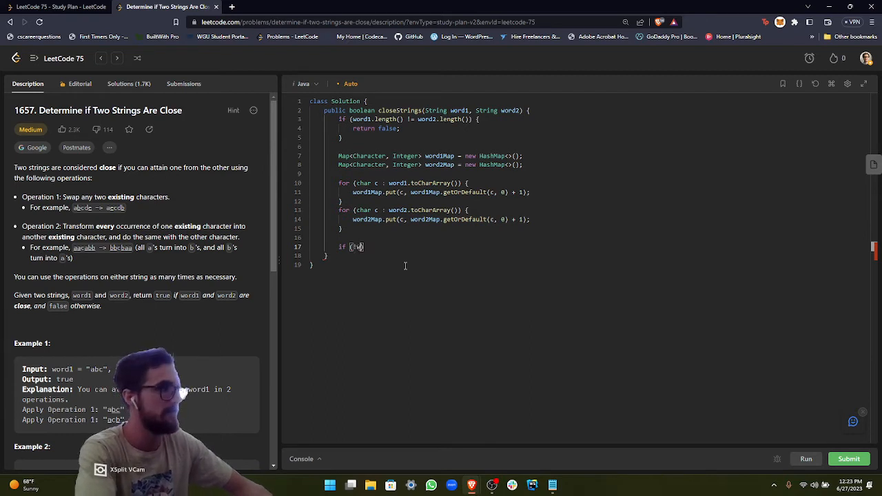
text(ordMap.keySet()
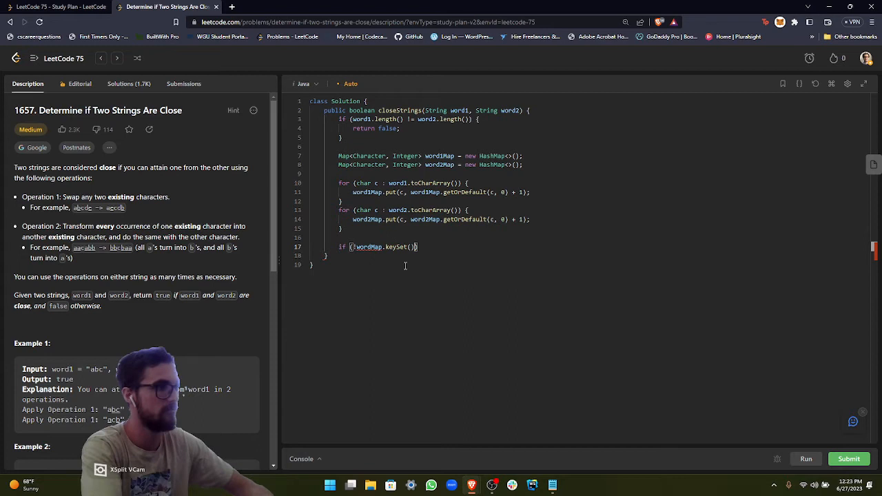
text(e)
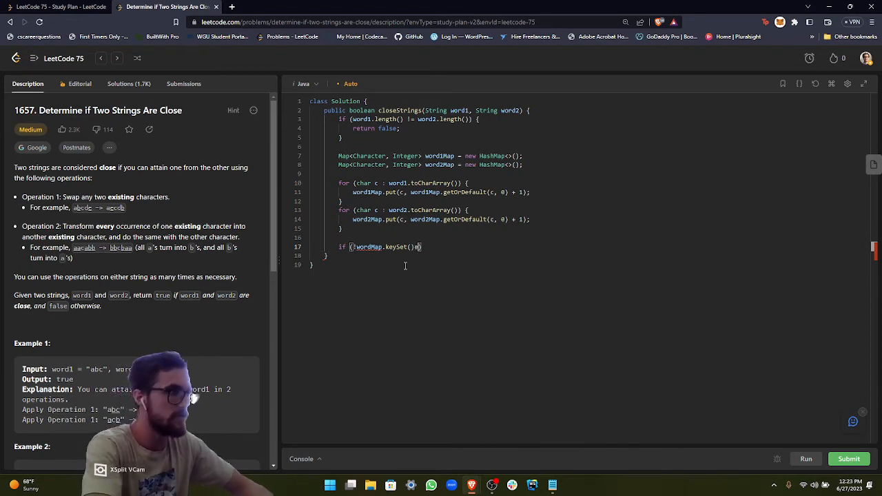
text(.equals)
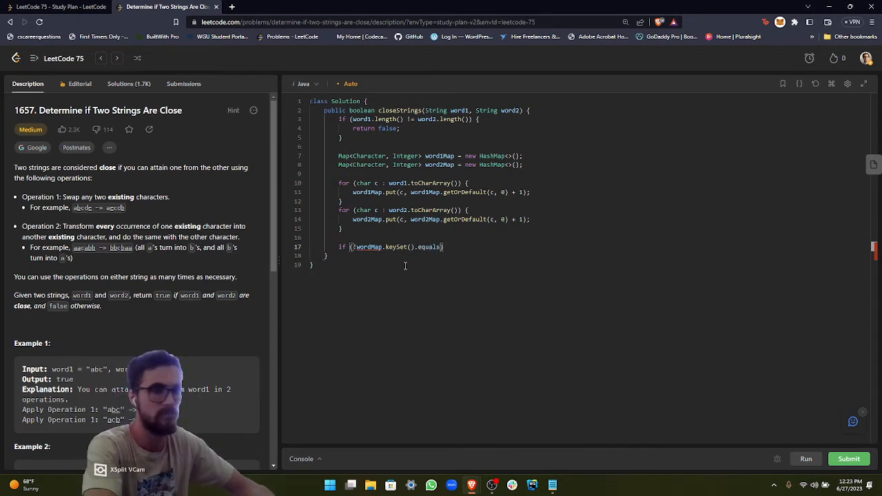
text(word2Map.keySet()
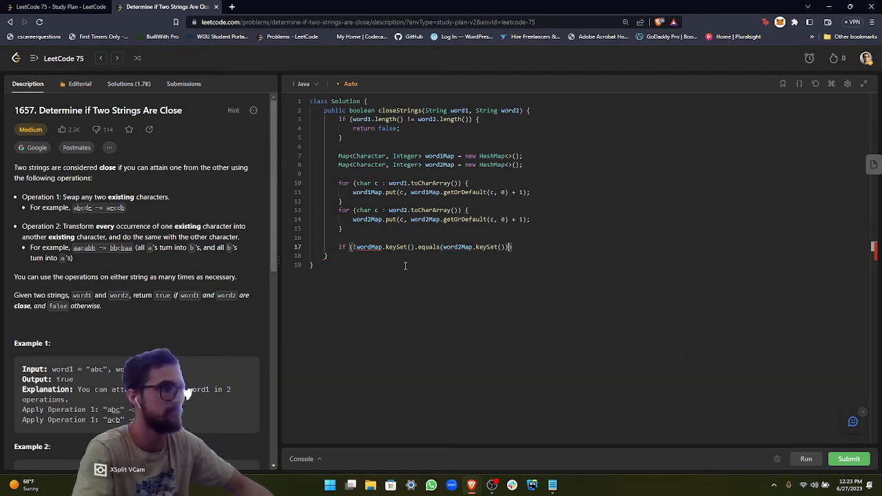
text(return false;)
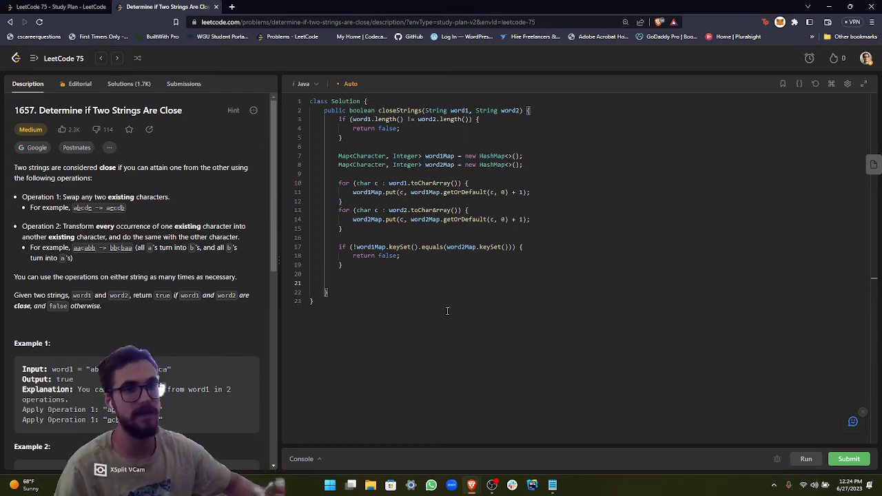
mouse_move(850, 327)
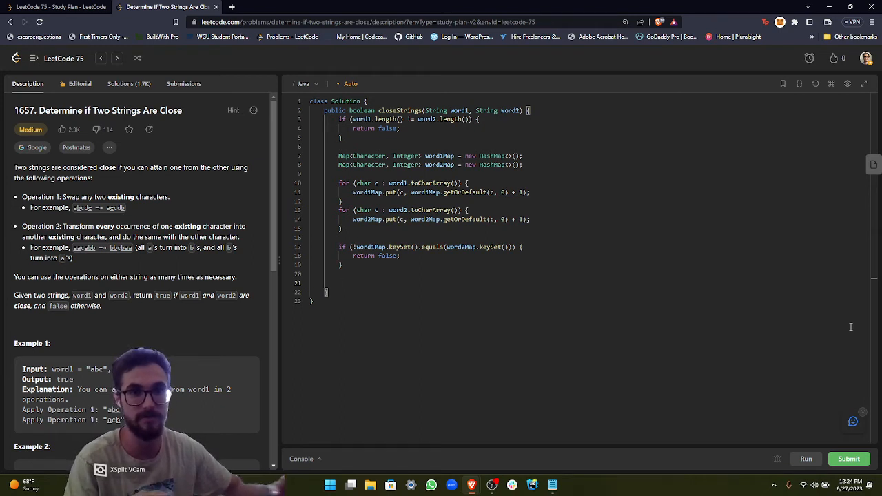
mouse_move(812, 324)
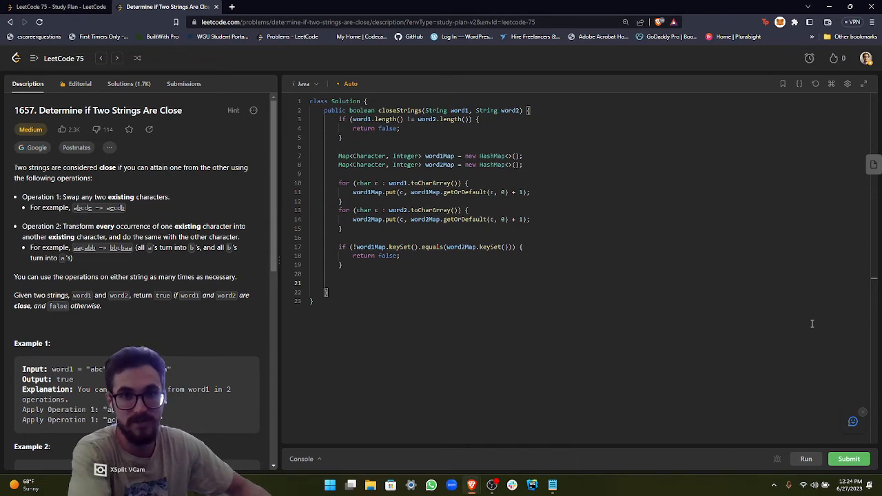
- Declare List<Integer> word1FrequencyList and word2FrequencyList as new ArrayList<>(map.values())
text(List)
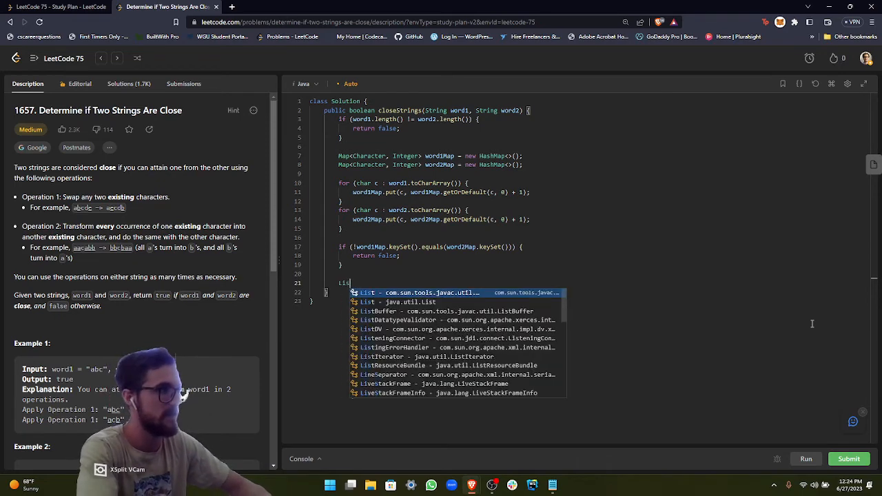
text(<Integer>)
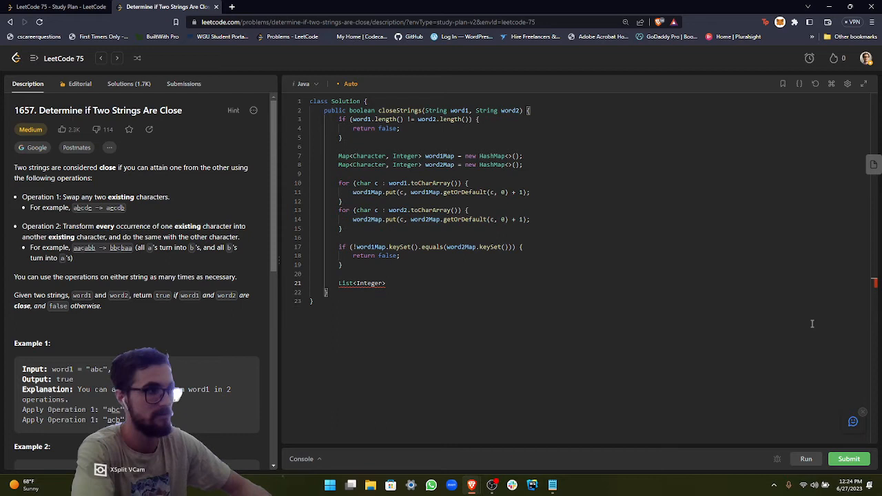
text(wo)
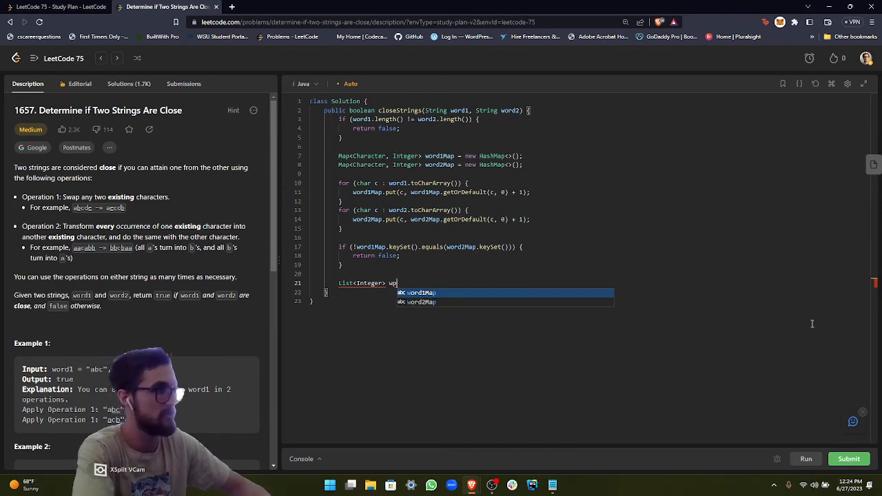
text(ord1FrequencyLis)
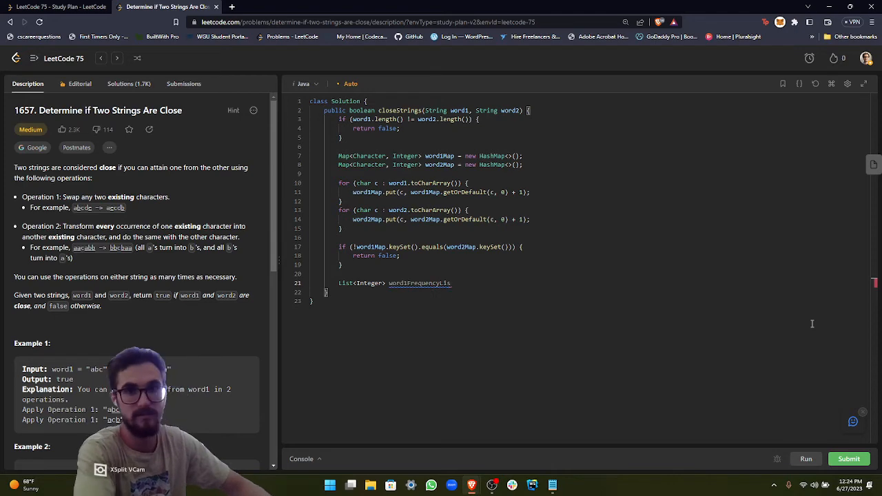
text(= new)
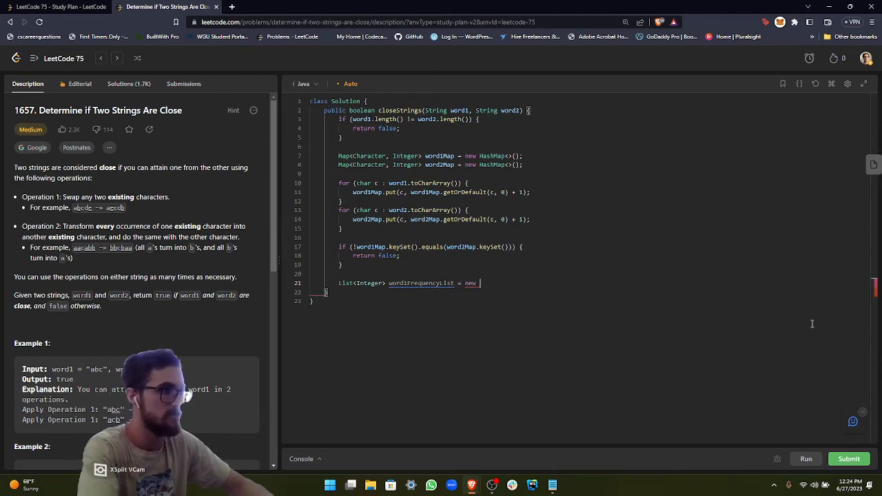
text(ArrayList<>()
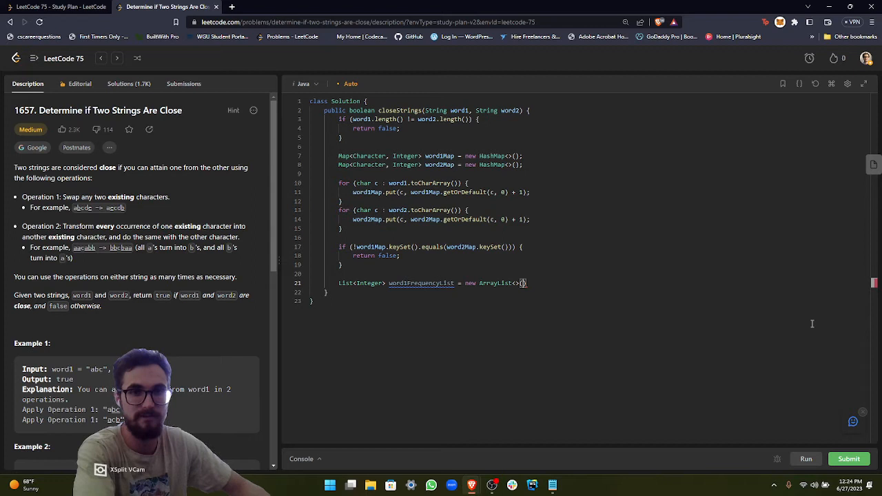
text(word)
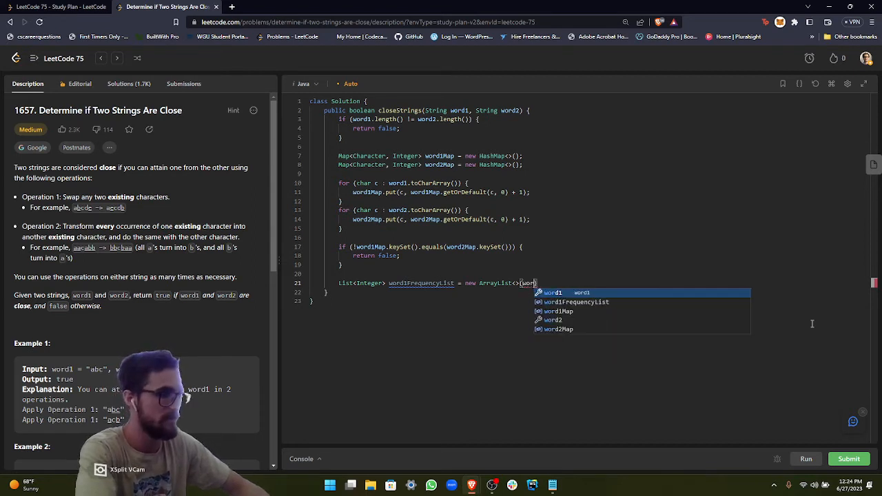
text(d1)
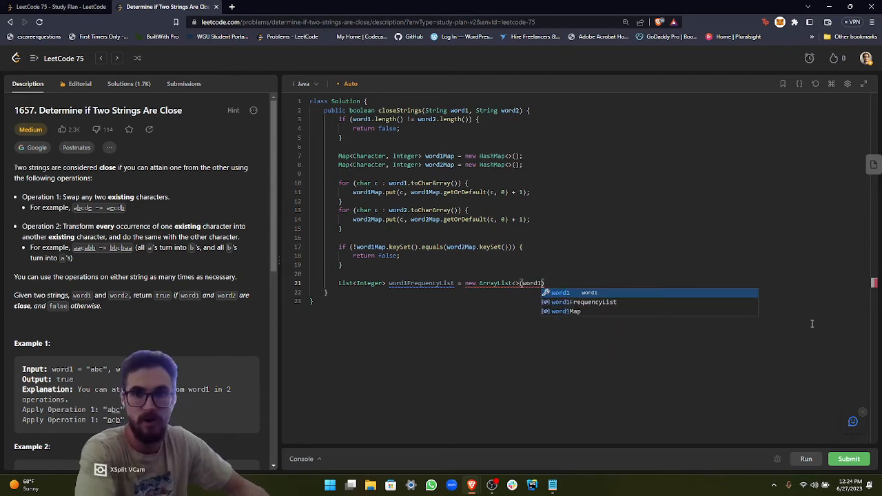
text(.values()
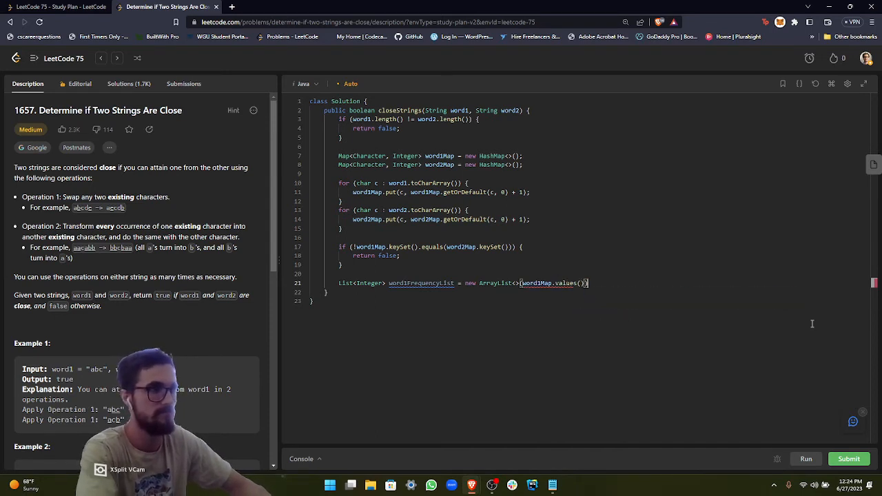
text(;)
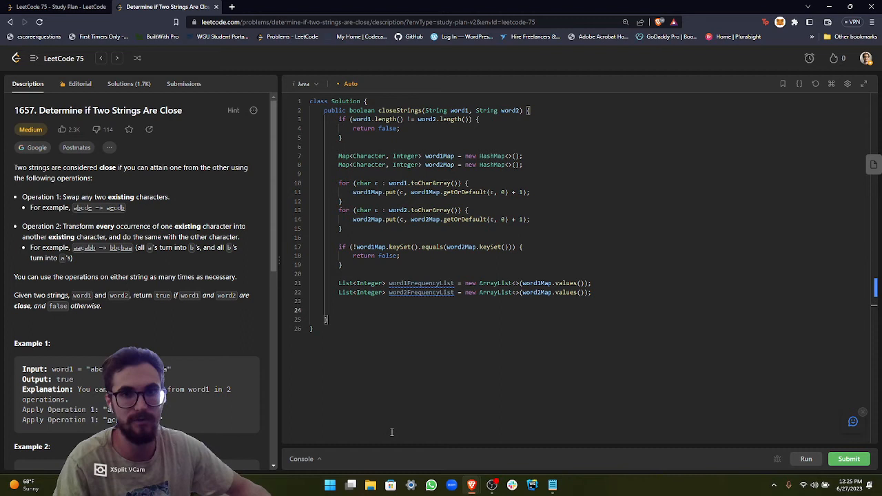
mouse_move(183, 336)
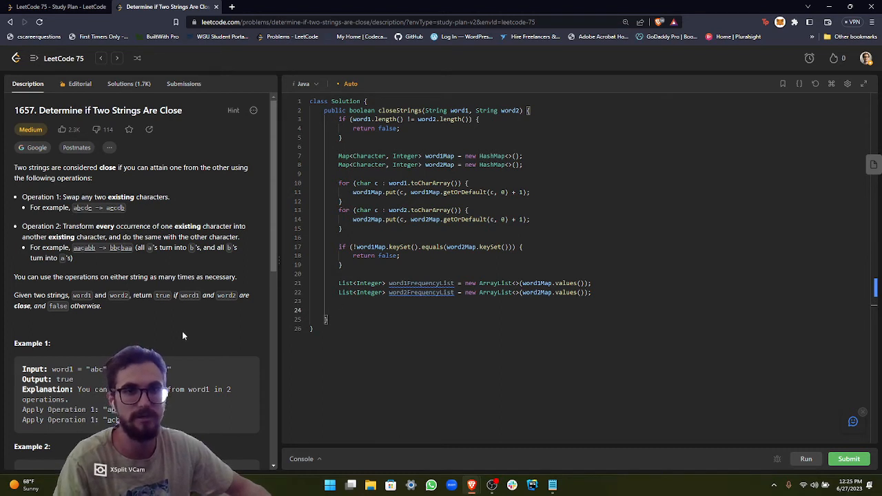
mouse_move(127, 322)
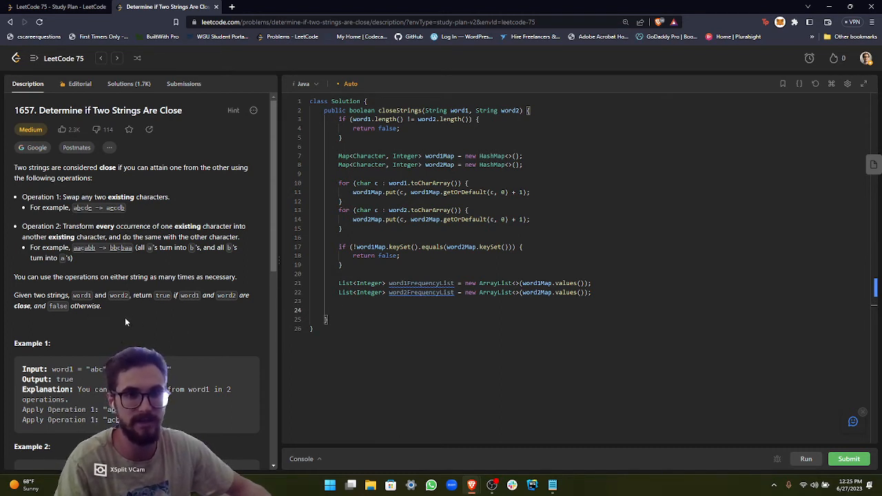
mouse_move(124, 344)
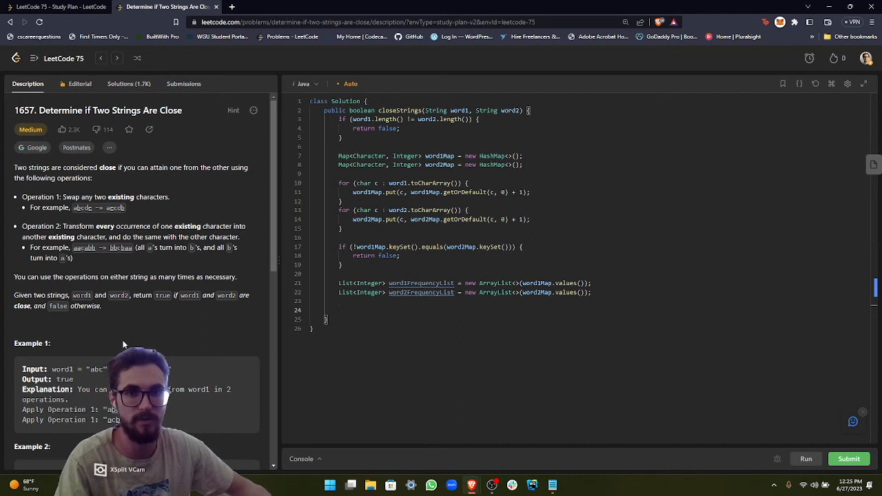
mouse_move(317, 312)
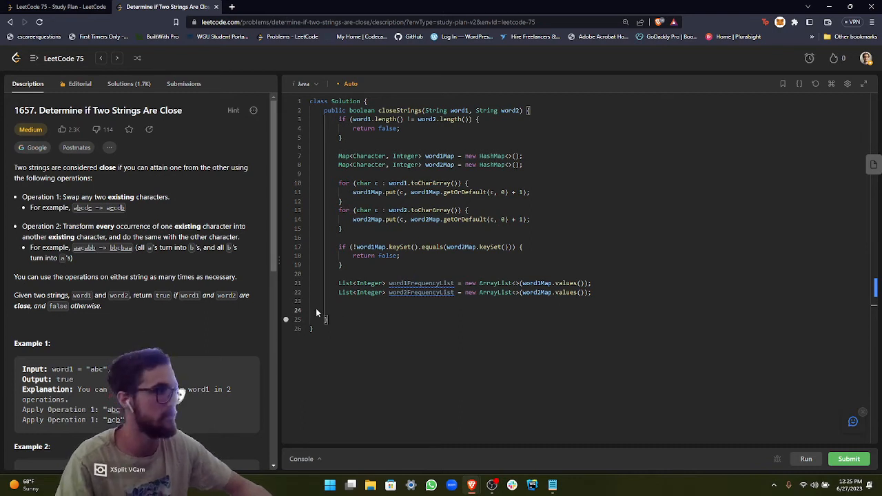
mouse_move(566, 292)
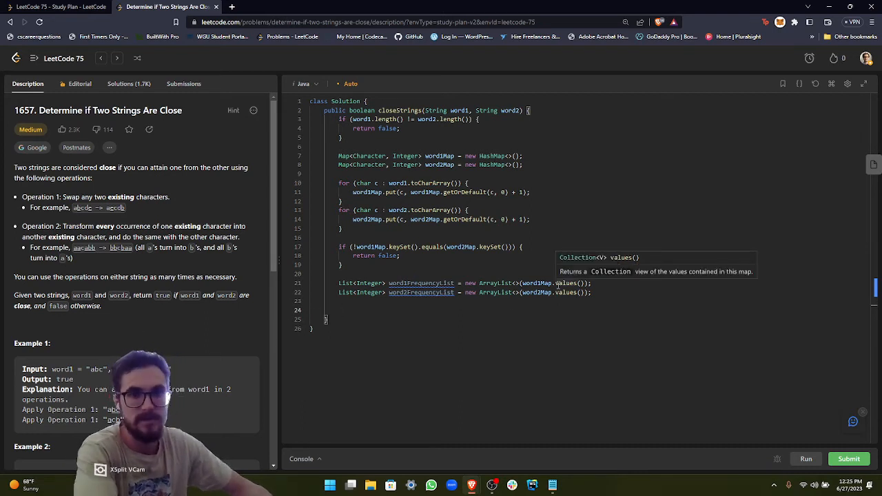
- Sort word1FrequencyList and word2FrequencyList with Collections.sort
text(Collections.s)
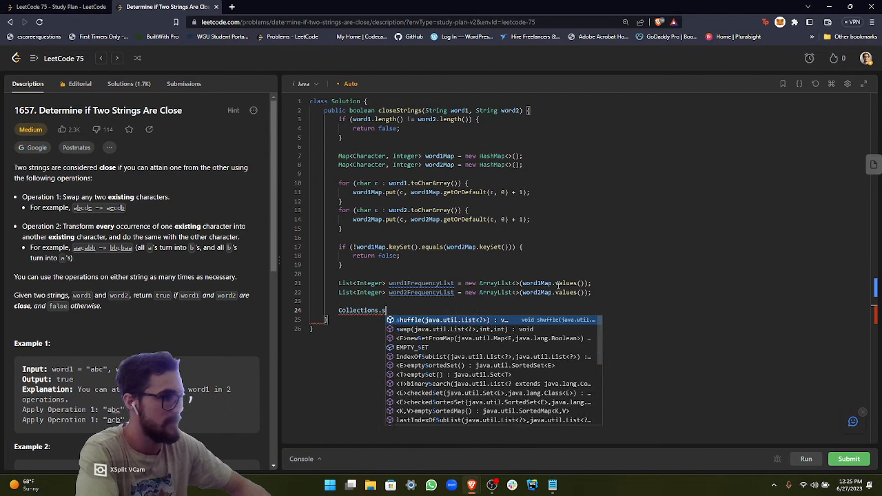
text(ort()
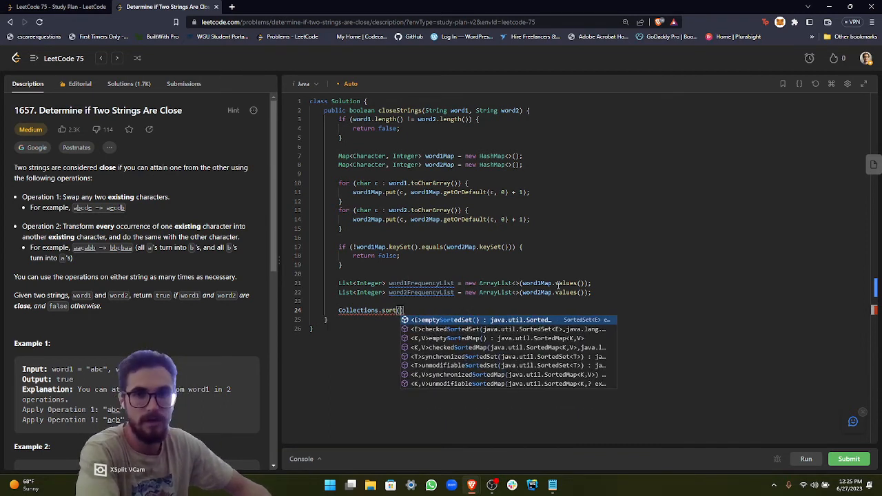
text(word1FrequencyList)
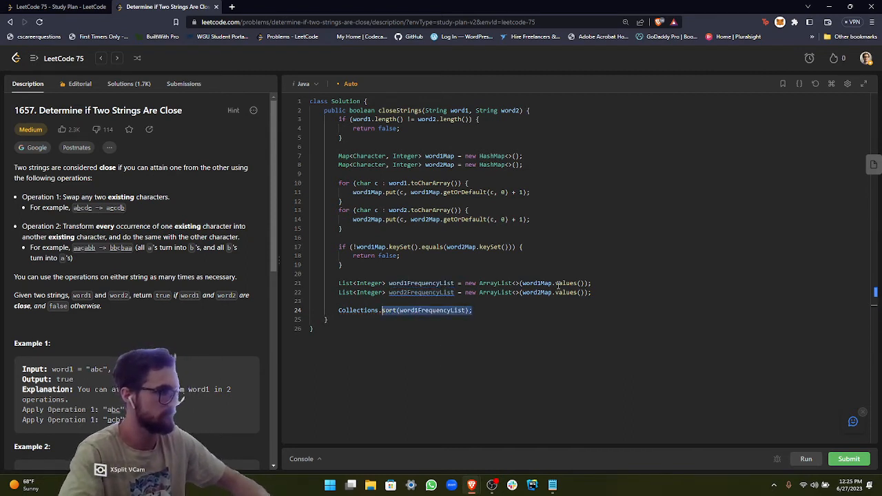
text(Collections.sort(word1FrequencyList);)
text(Collections.sort(word2FrequencyList);)
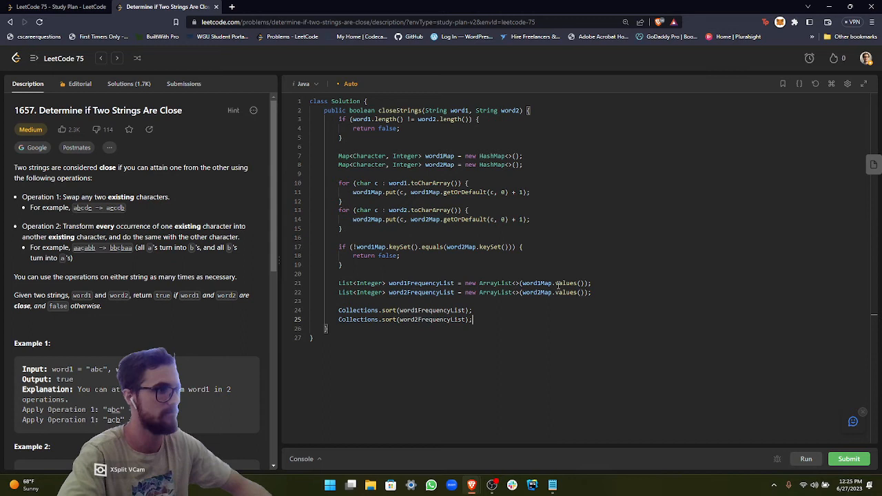
key(enter)
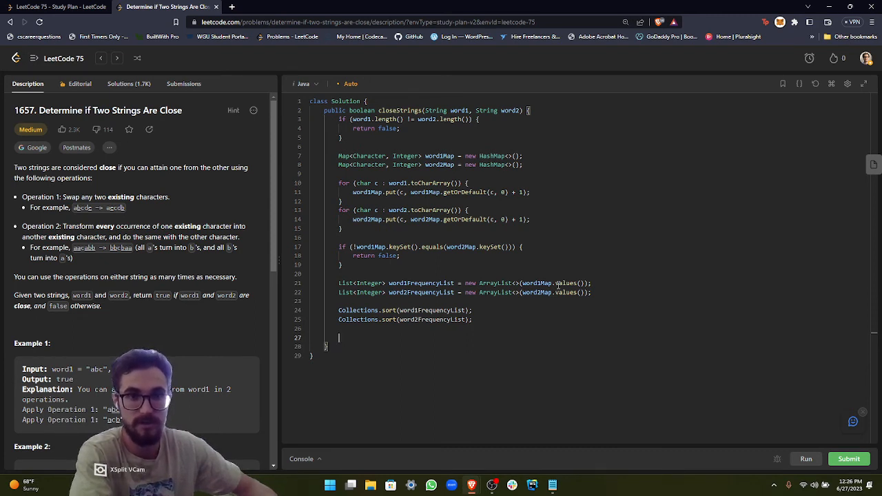
- End with return word1FrequencyList.equals(word2FrequencyList);
text(return)
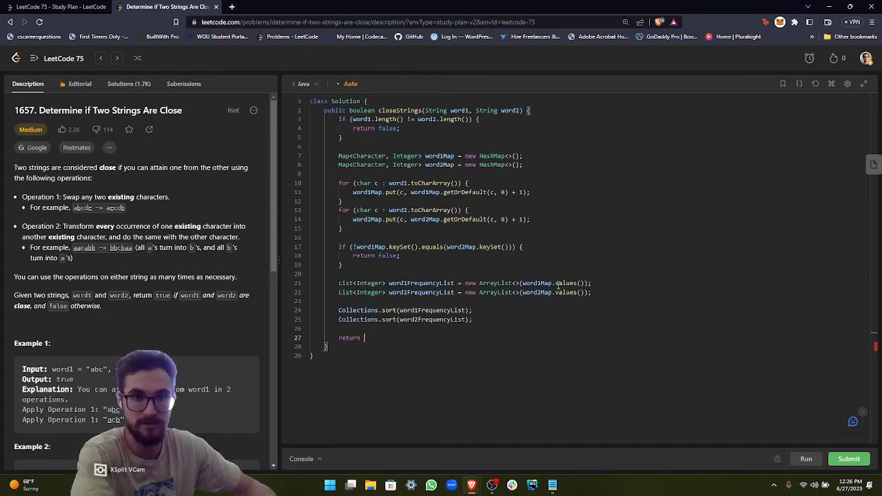
text(word1FrequencyList.equals()
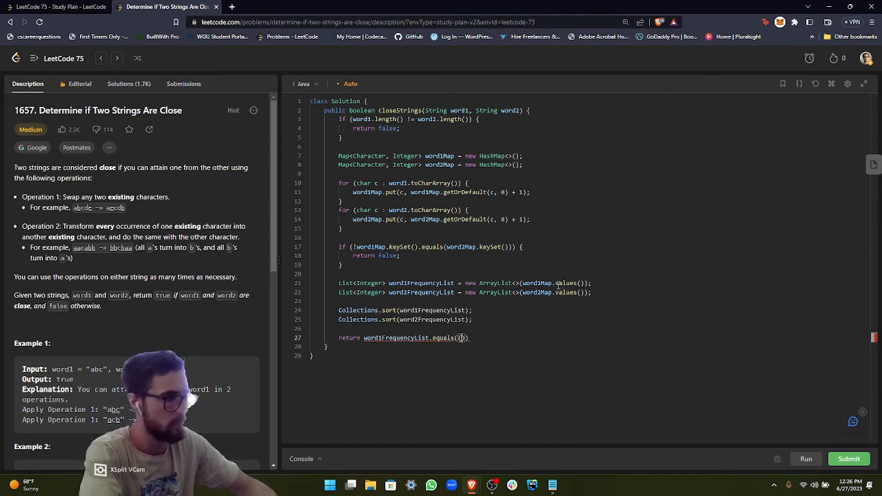
text(word2FrequencyList)
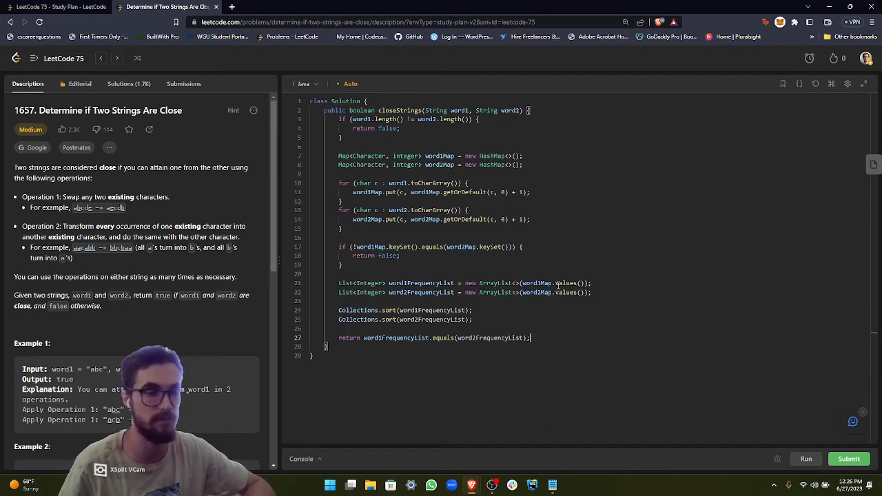
mouse_move(805, 458)
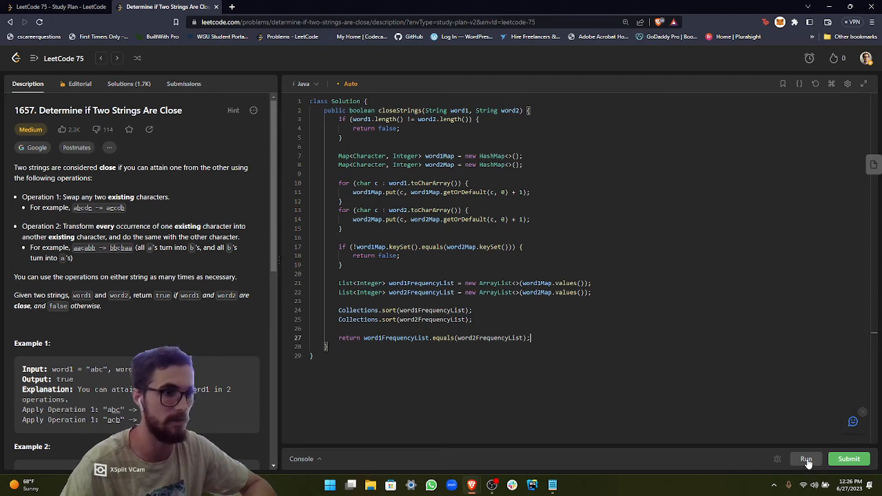
- Run the sample cases to Accepted, then submit the solution for judging (87 ms, 44.9 MB)
click(805, 458)
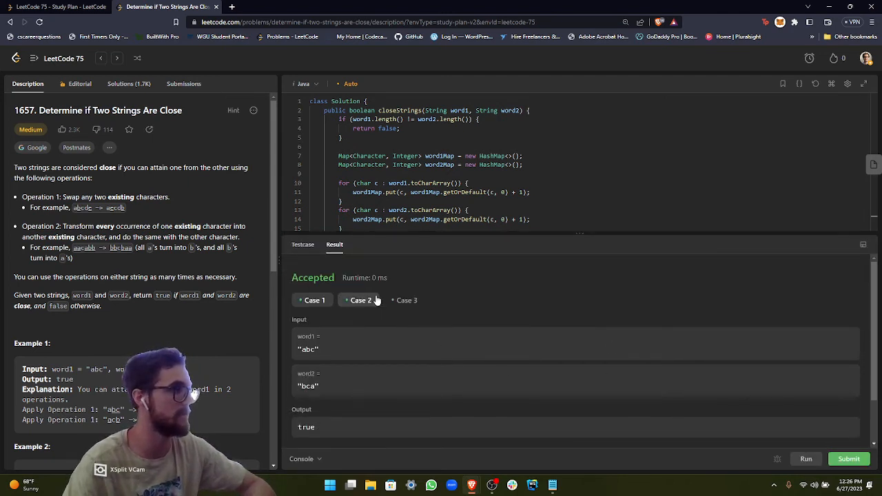
click(849, 459)
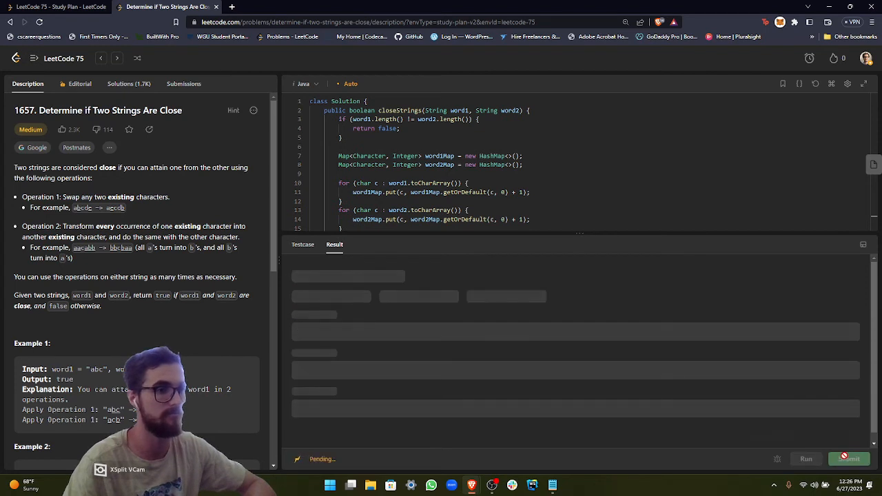
click(850, 459)
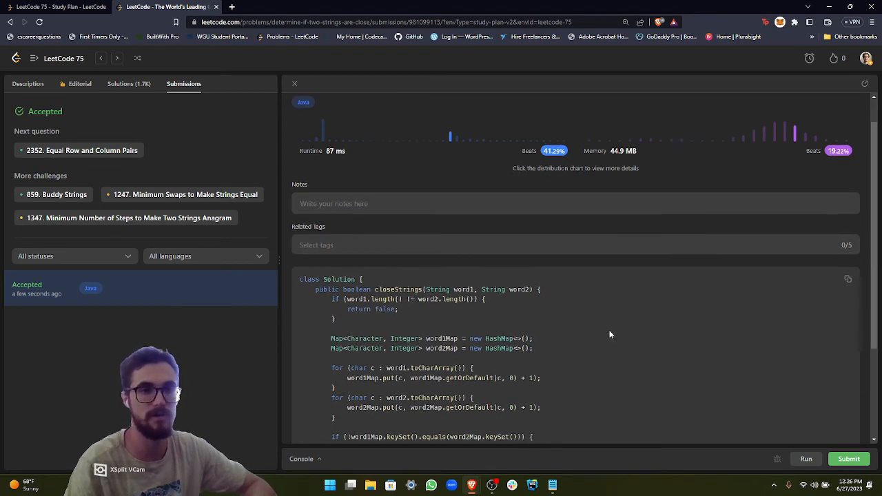
- Review the accepted submission's loops, then return to problem 1657's Description with the code in the editor
scroll(down, 3)
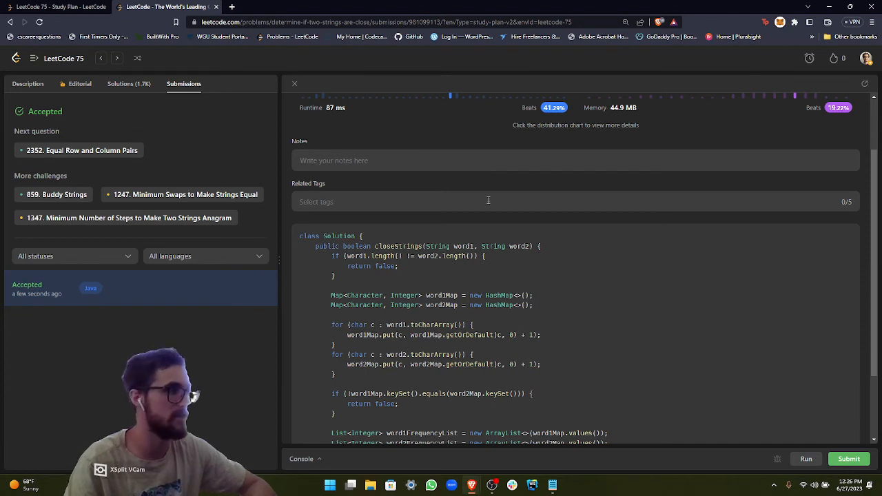
scroll(down, 3)
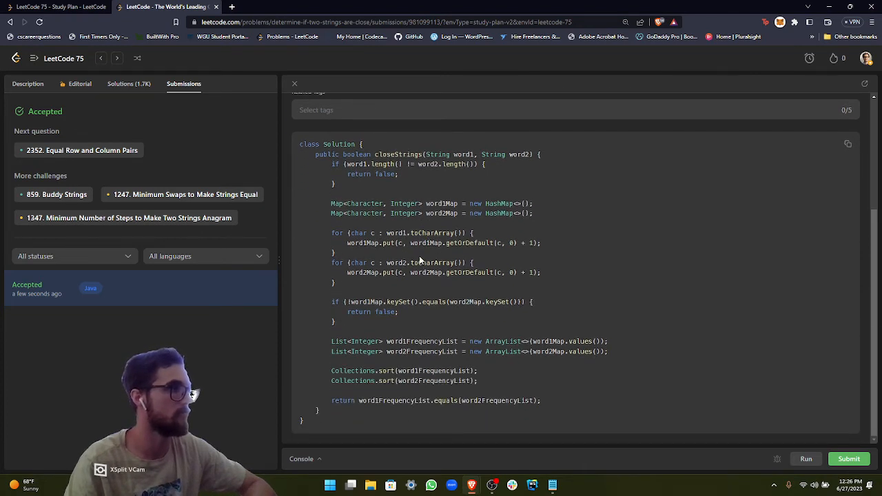
mouse_move(481, 222)
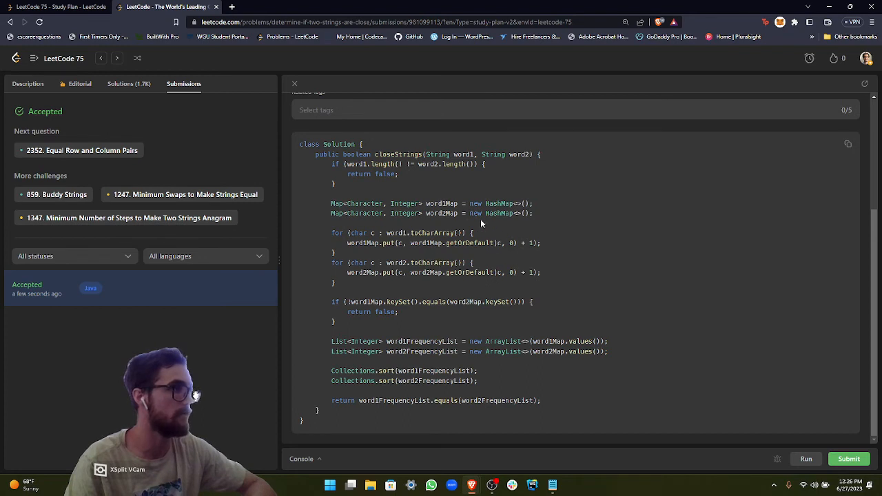
mouse_move(561, 243)
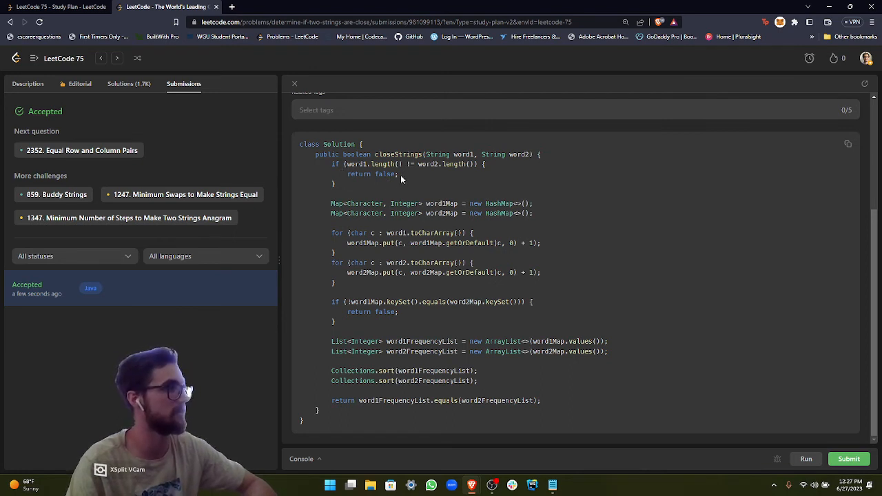
double_click(358, 233)
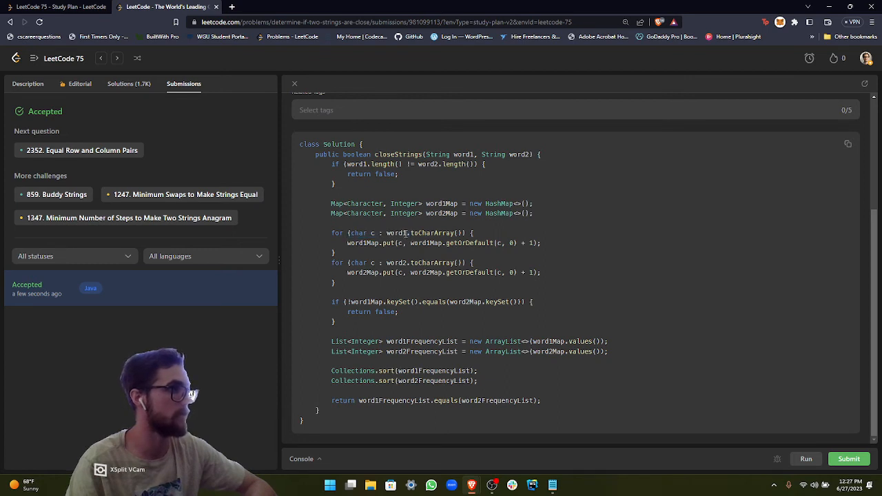
double_click(407, 262)
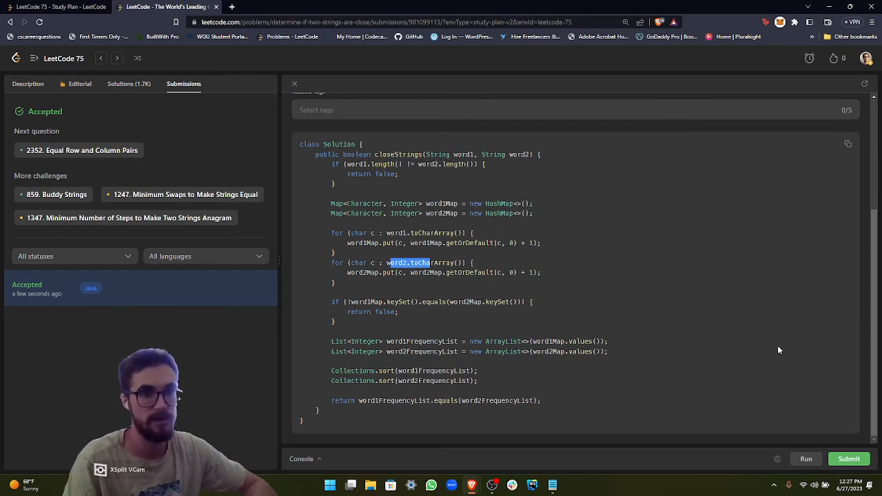
mouse_move(562, 291)
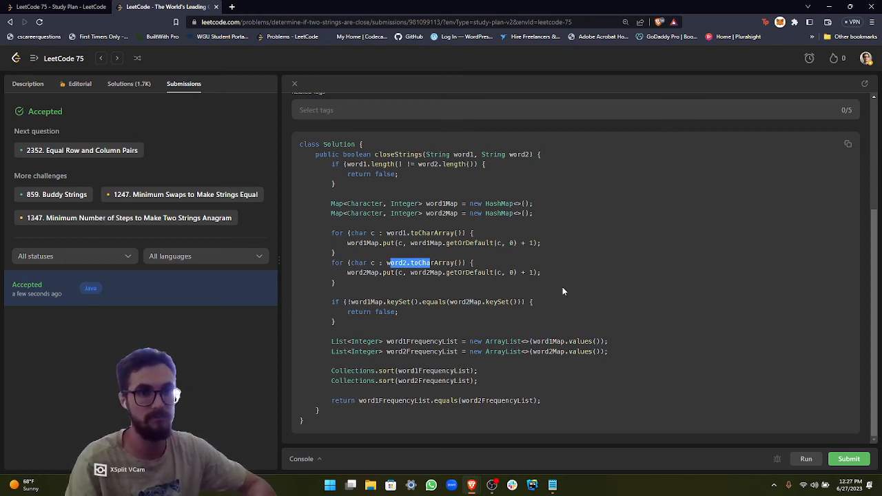
mouse_move(675, 339)
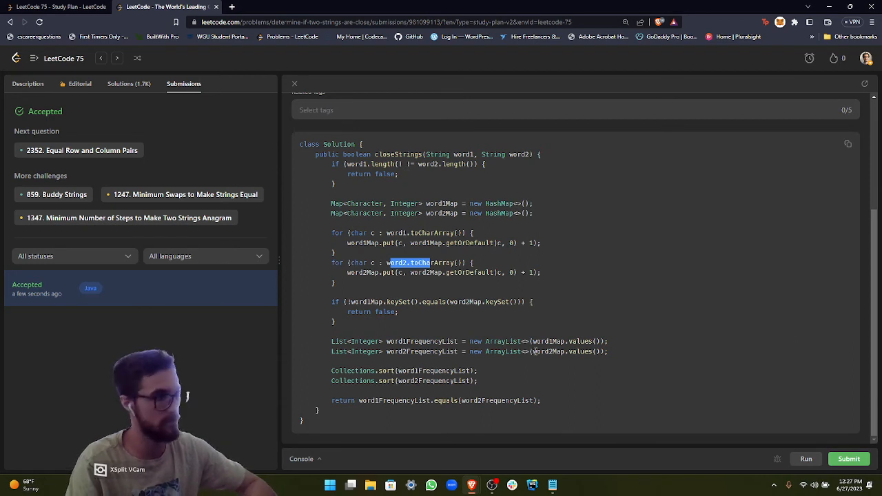
mouse_move(411, 353)
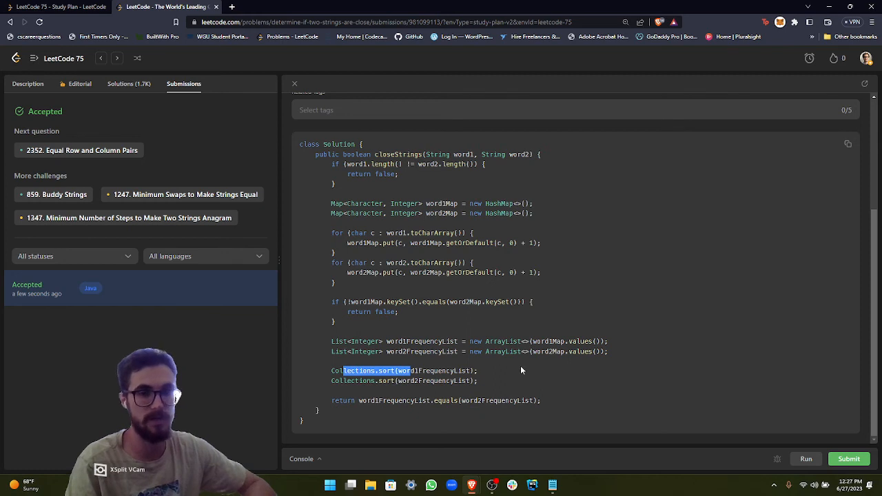
mouse_move(669, 390)
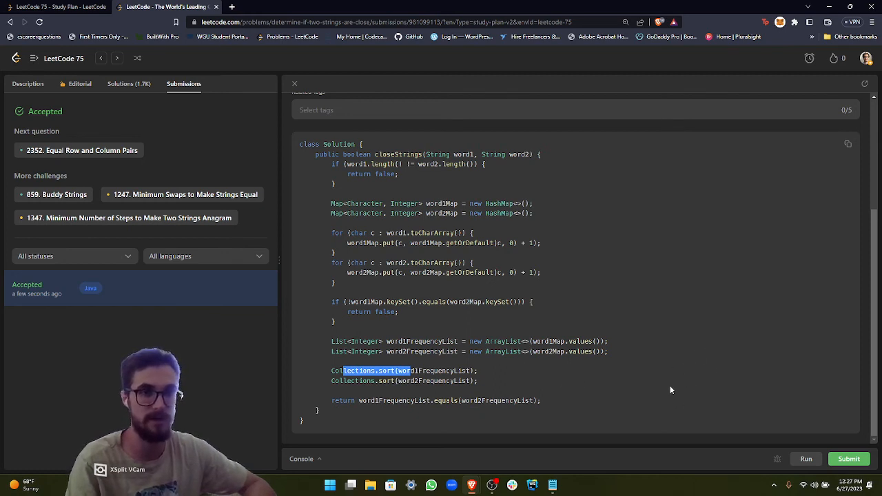
mouse_move(783, 419)
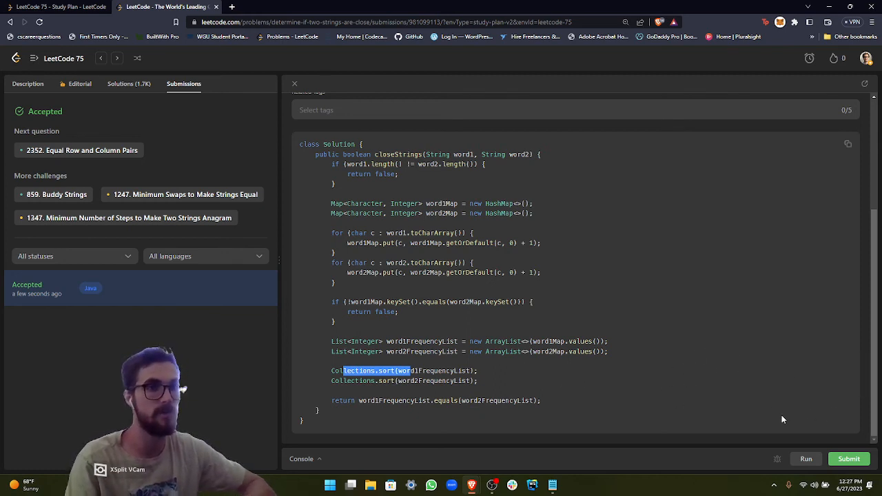
mouse_move(596, 369)
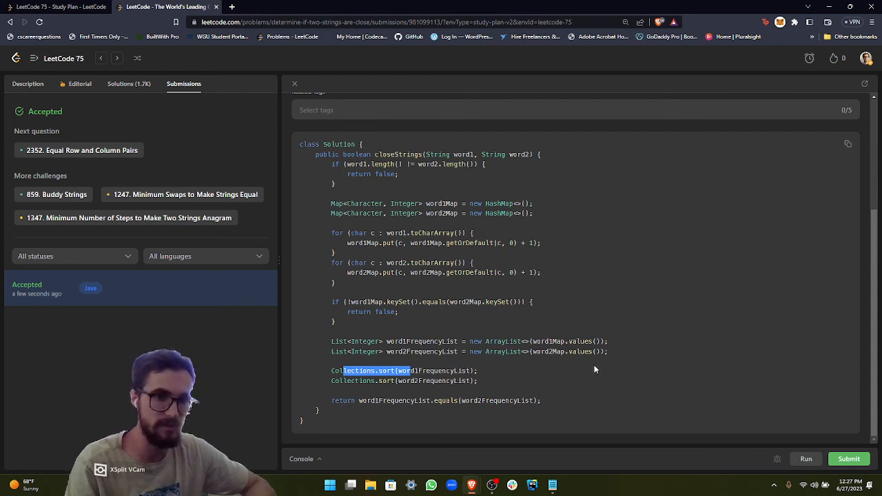
mouse_move(737, 370)
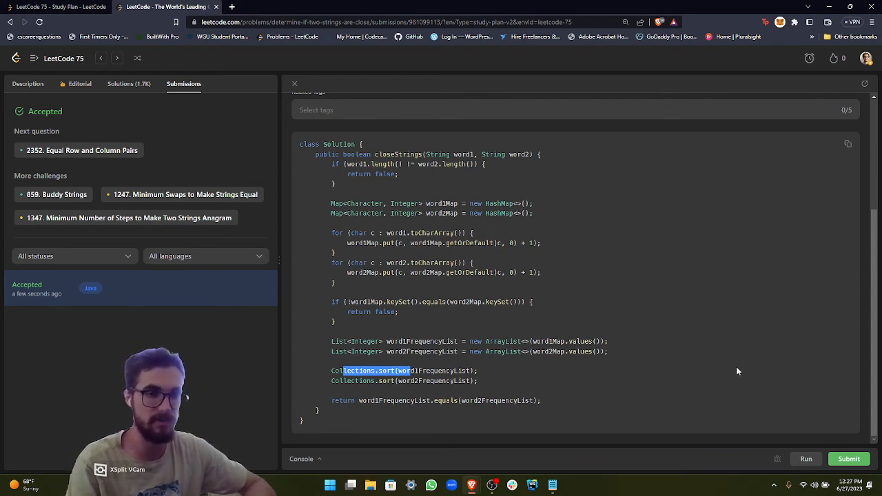
mouse_move(771, 364)
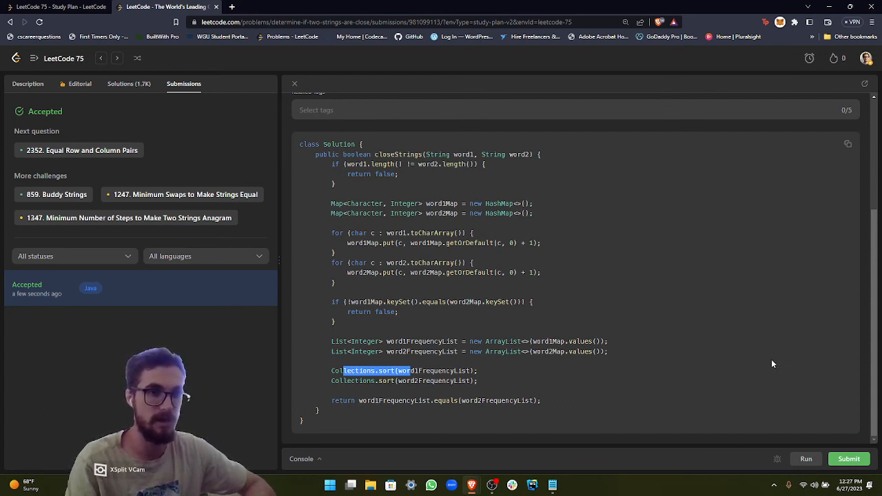
mouse_move(617, 347)
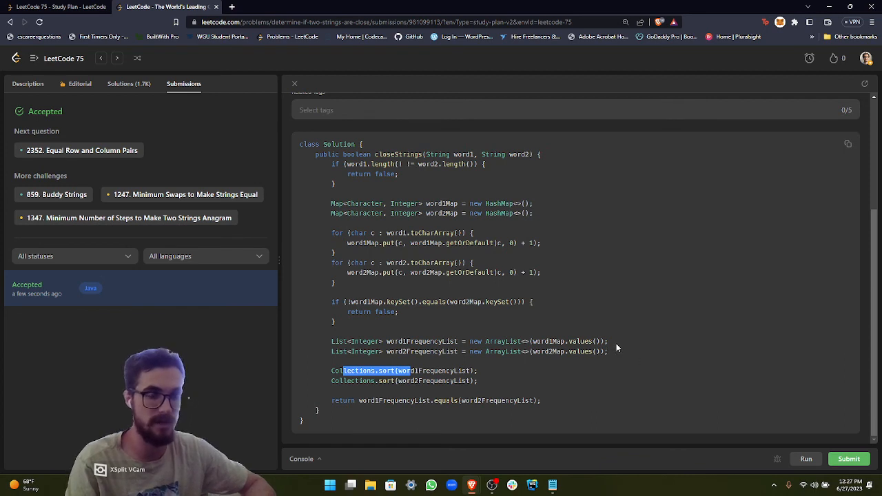
mouse_move(595, 330)
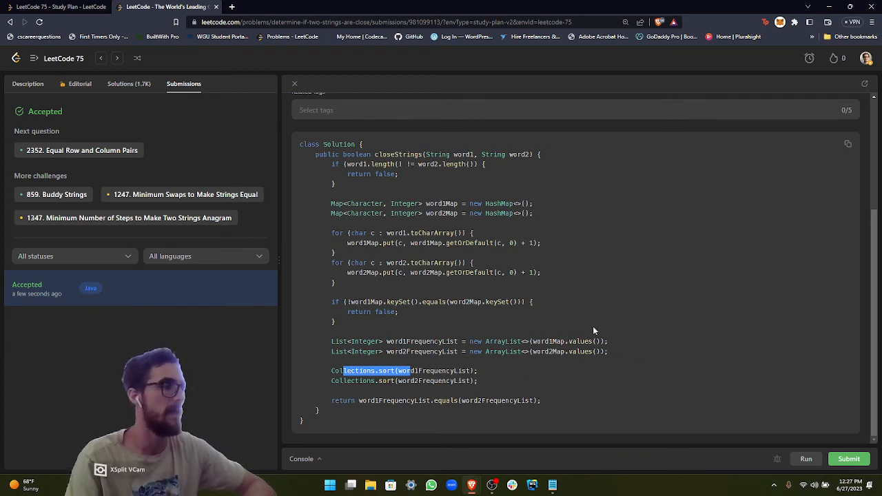
mouse_move(475, 317)
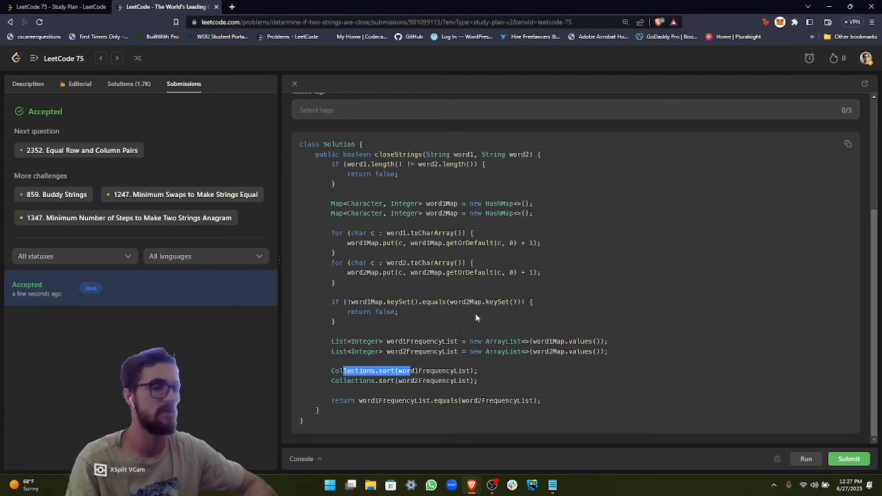
mouse_move(493, 226)
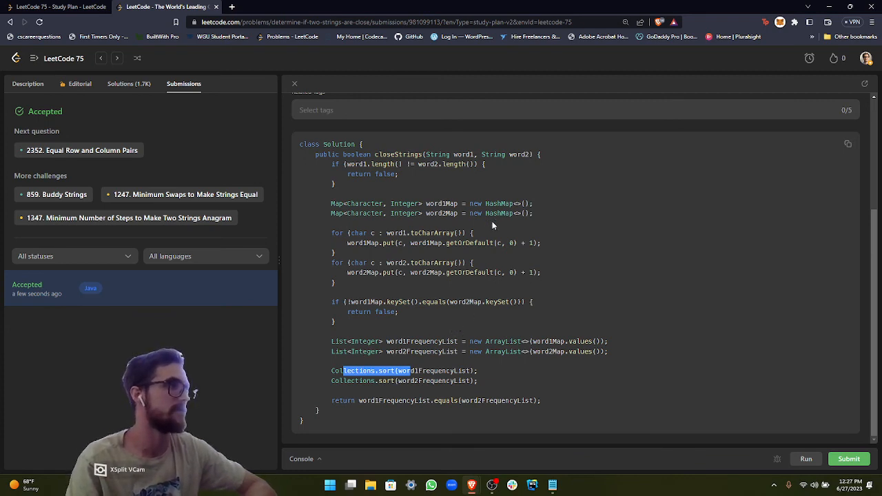
mouse_move(388, 215)
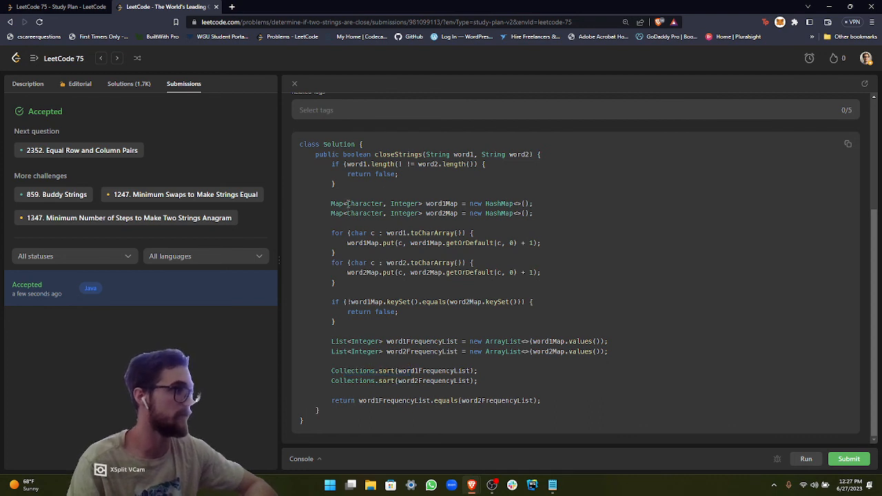
mouse_move(479, 150)
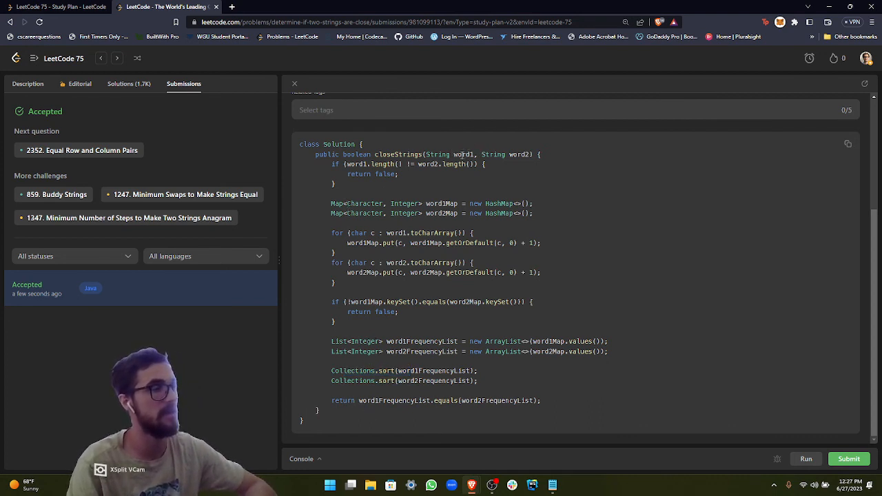
mouse_move(551, 182)
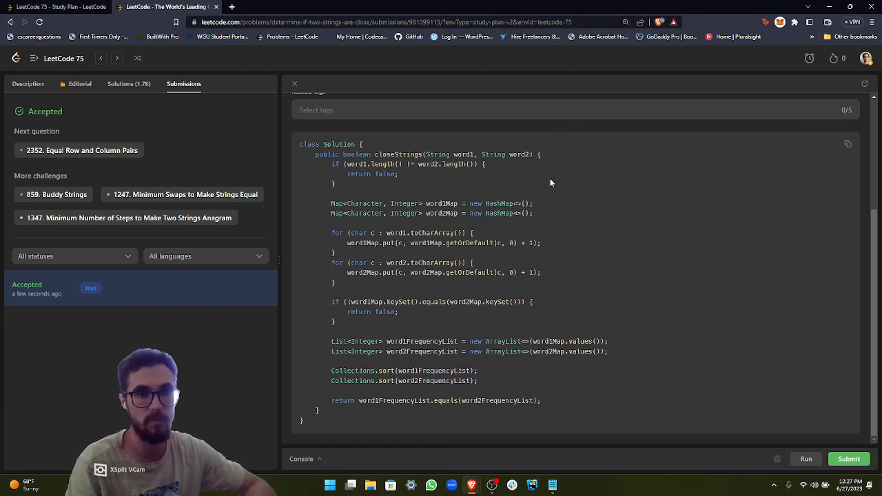
mouse_move(518, 336)
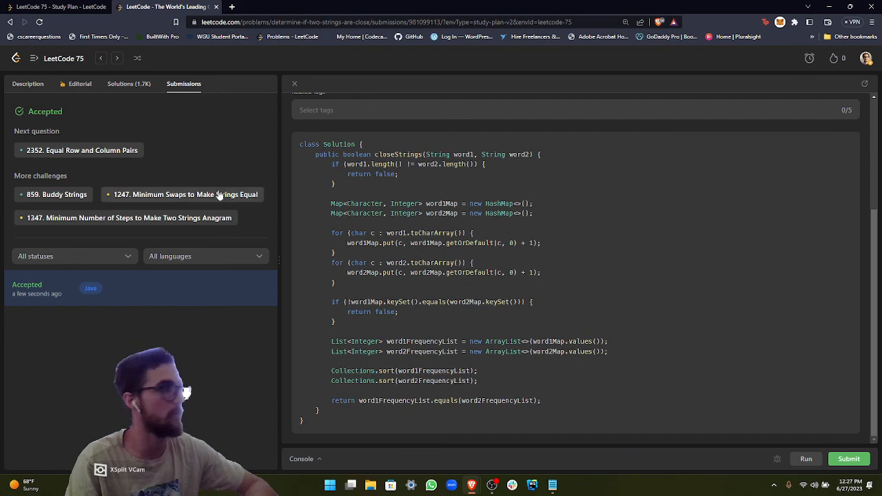
click(27, 84)
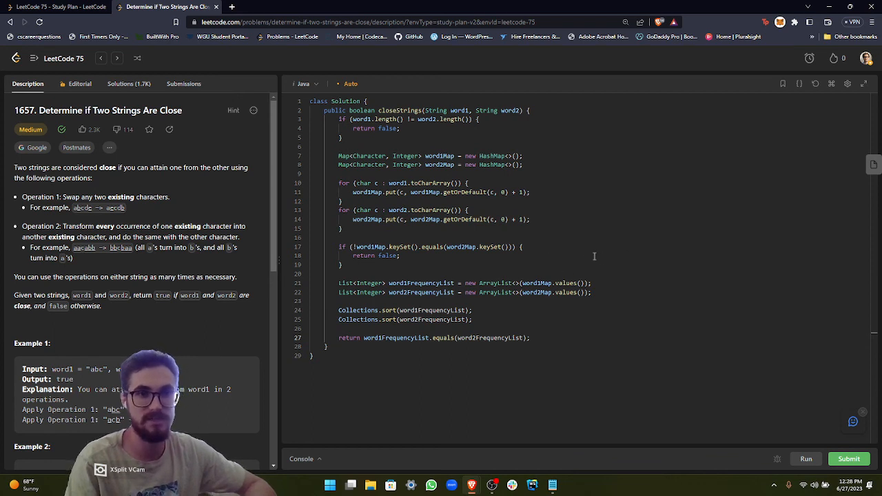
mouse_move(357, 246)
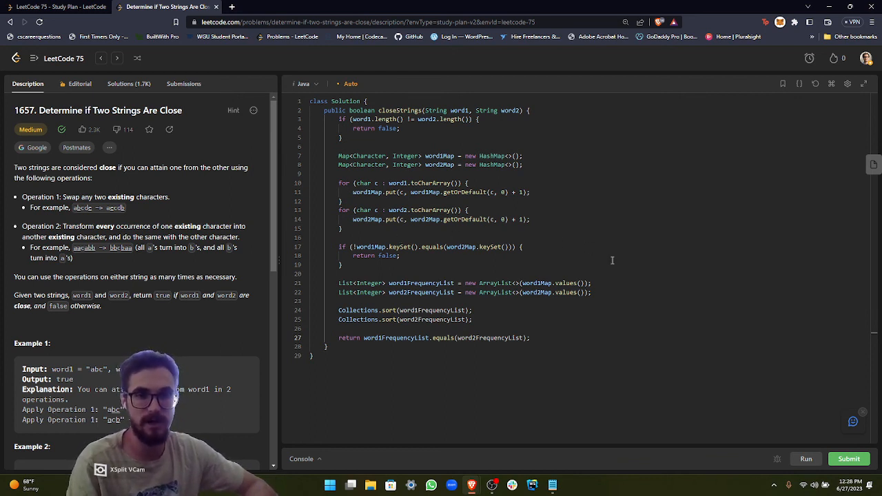
mouse_move(677, 265)
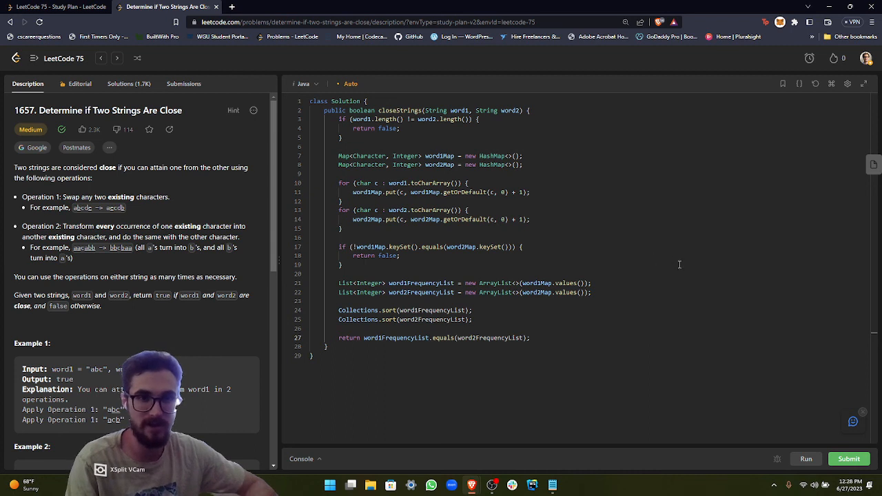
mouse_move(642, 282)
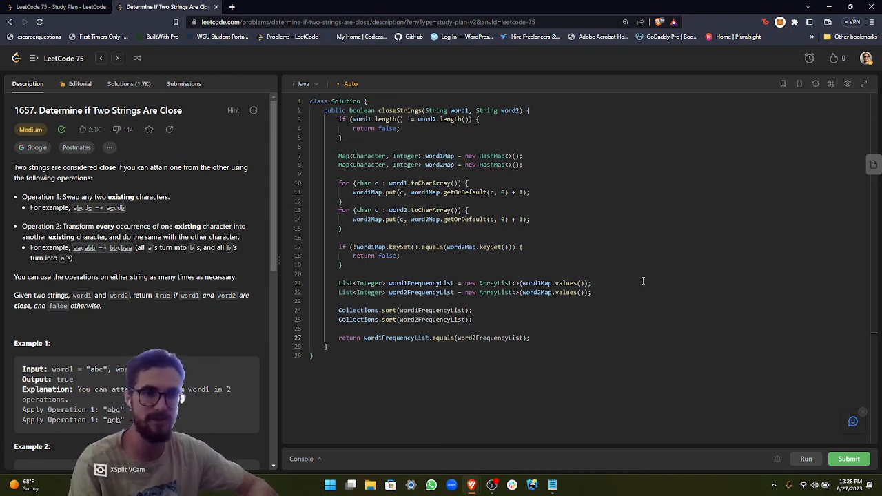
mouse_move(675, 285)
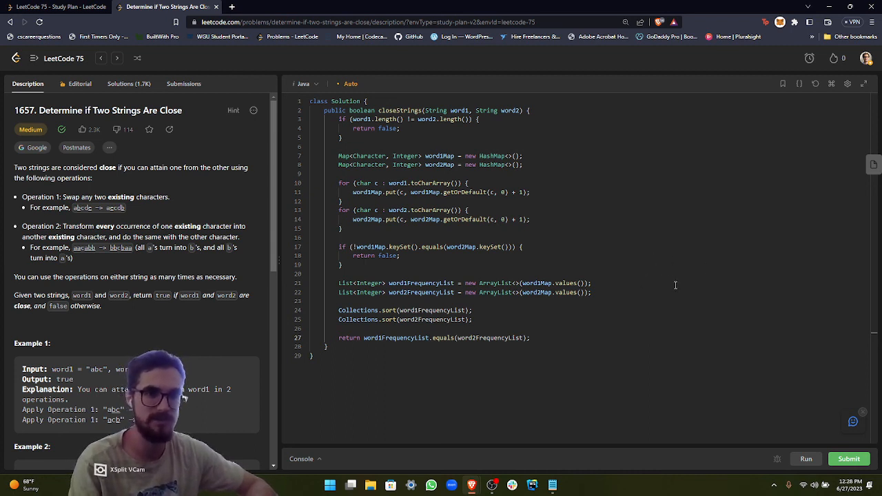